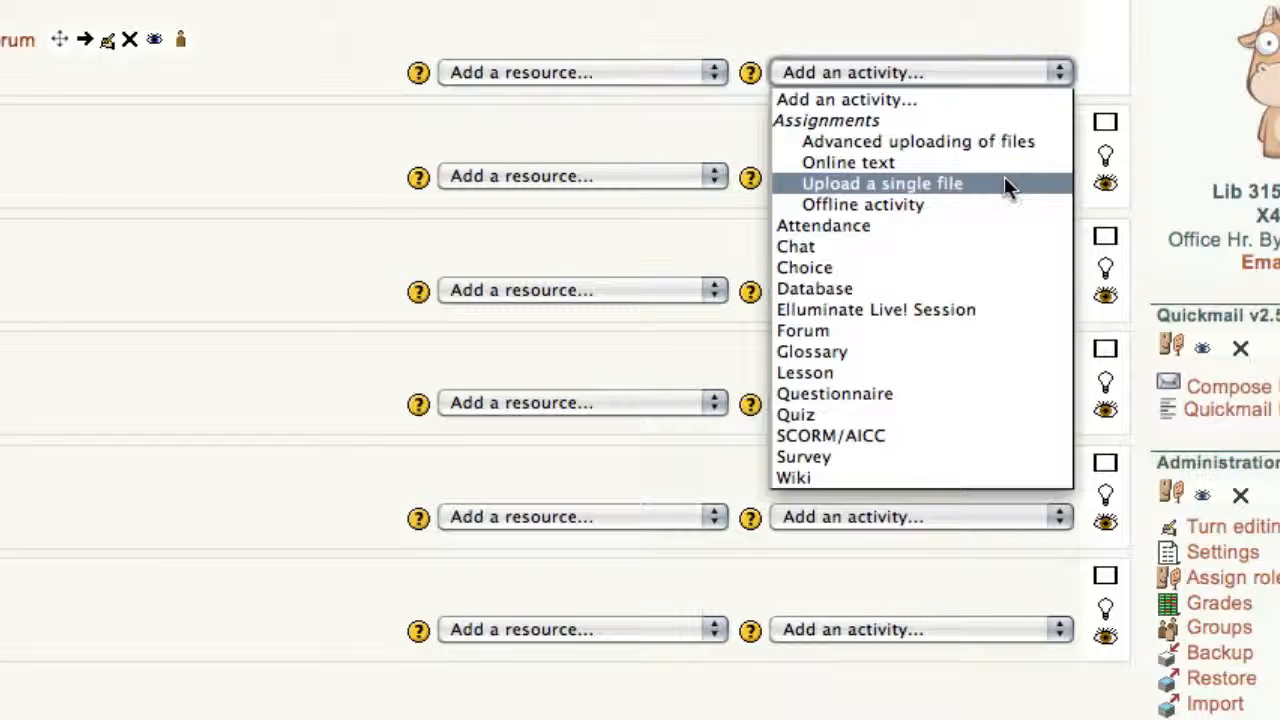
# Step: Start a new Upload a single file assignment and name it Chapter 2
pyautogui.click(880, 184)
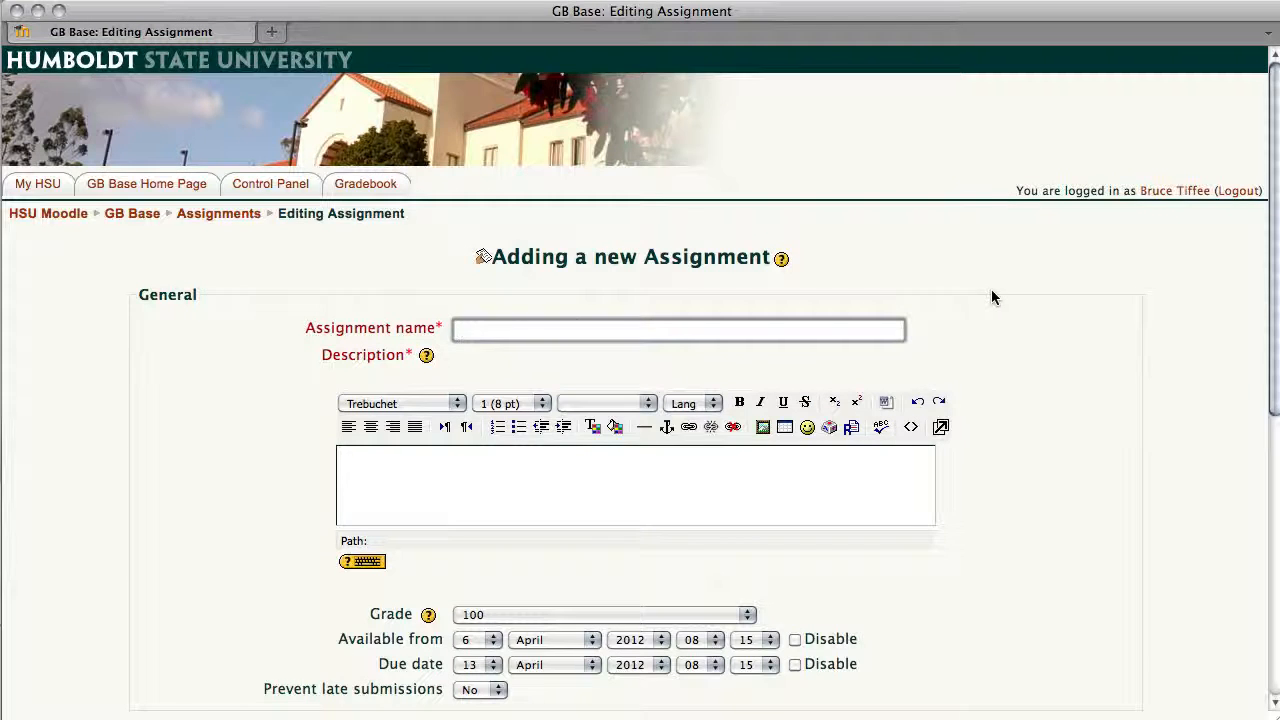
pyautogui.scroll(-3)
pyautogui.write('Chapter 2')
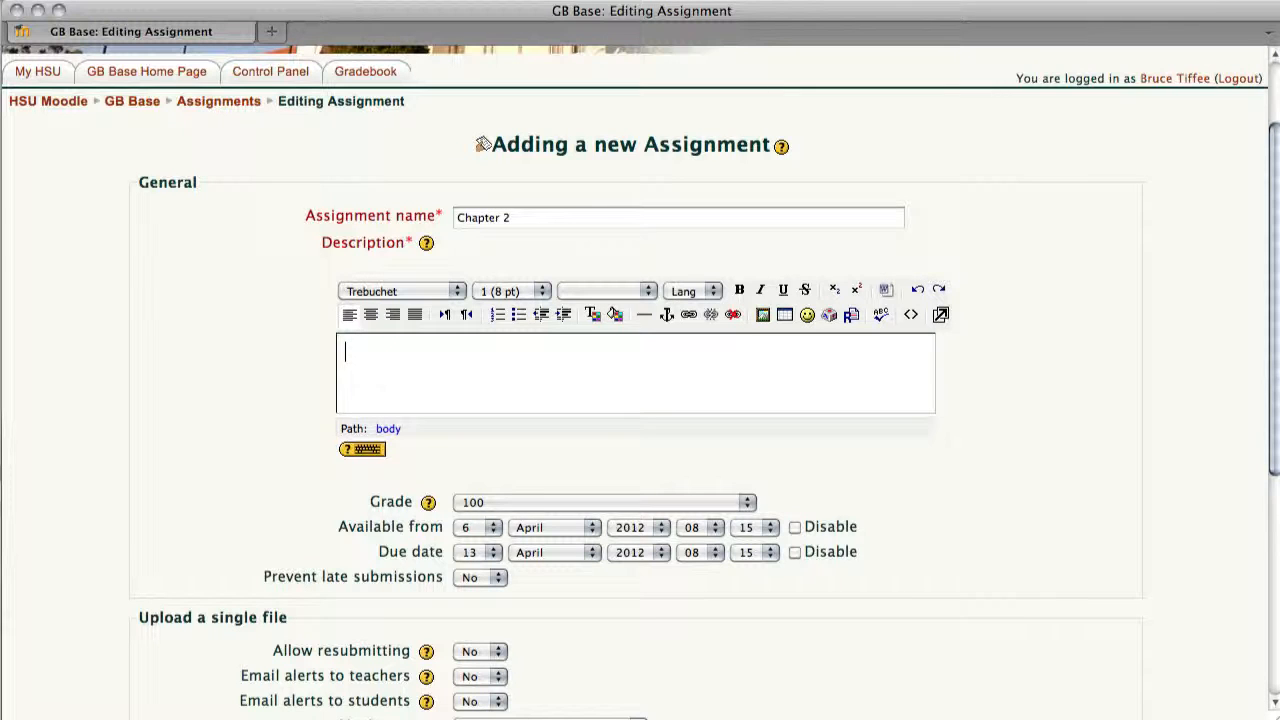
# Step: Enter the description asking students to list the 5 key elements from the Thursday discussion
pyautogui.write('Using the 2 issues from our Thursday  discussion, list the 5 key elements the author feels are necessary for positive growth following a major upheaval such as a war or disaster. Do you agree or disagree, and why?')
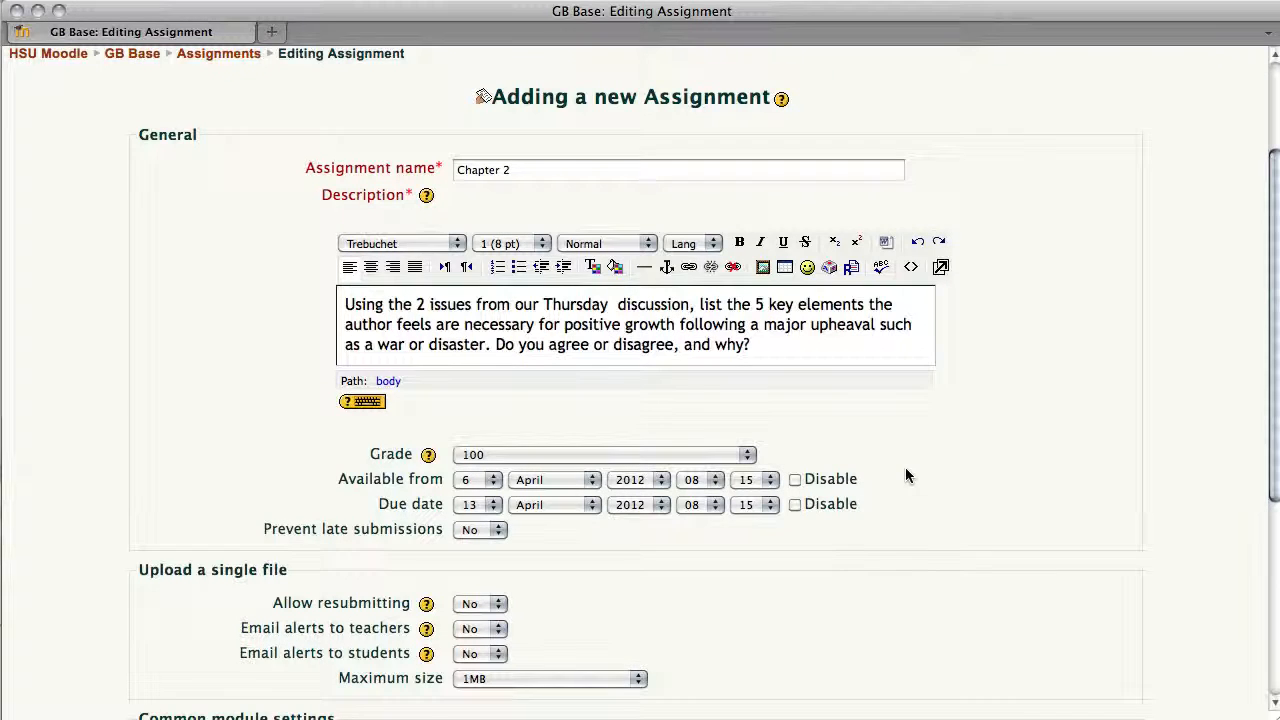
pyautogui.scroll(-3)
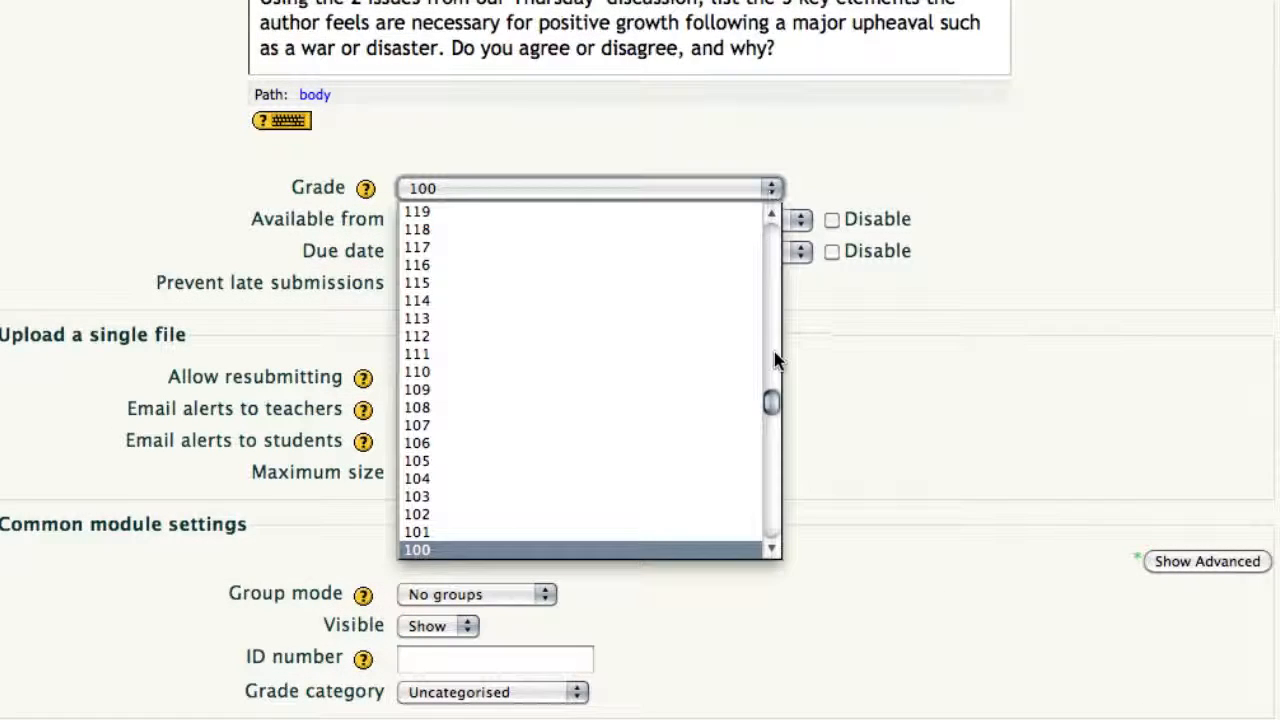
pyautogui.scroll(3)
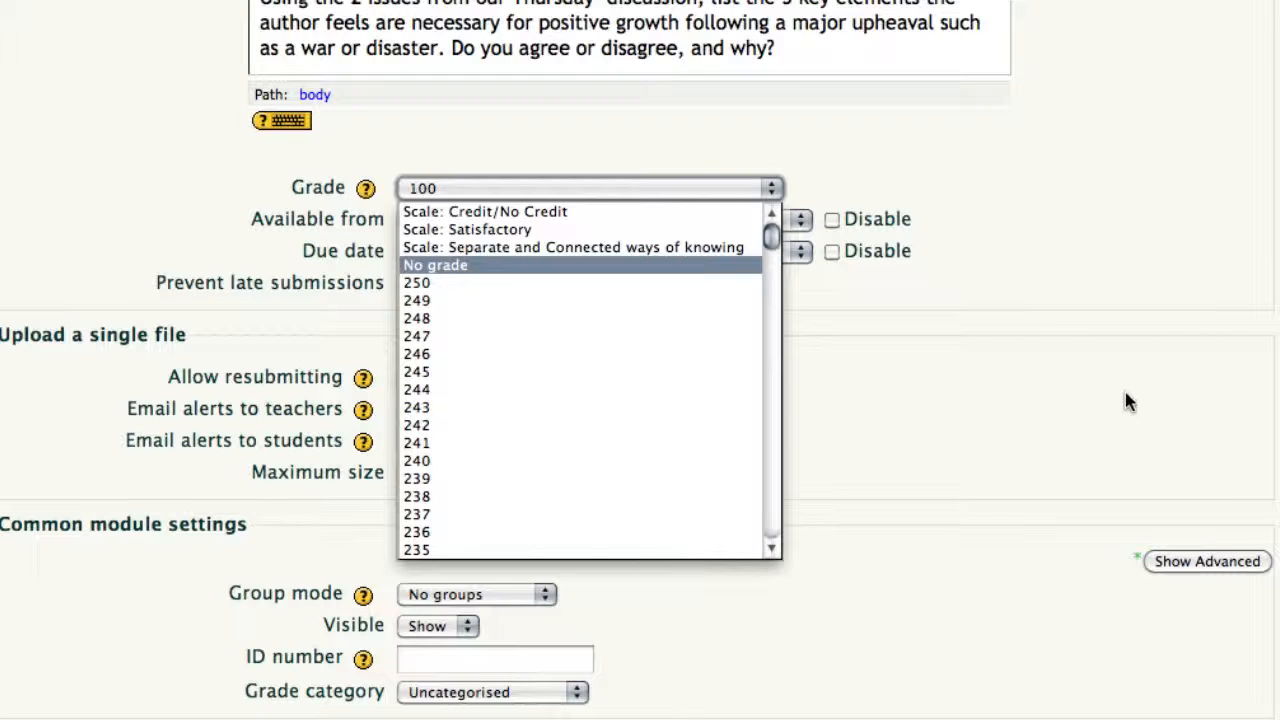
pyautogui.click(588, 188)
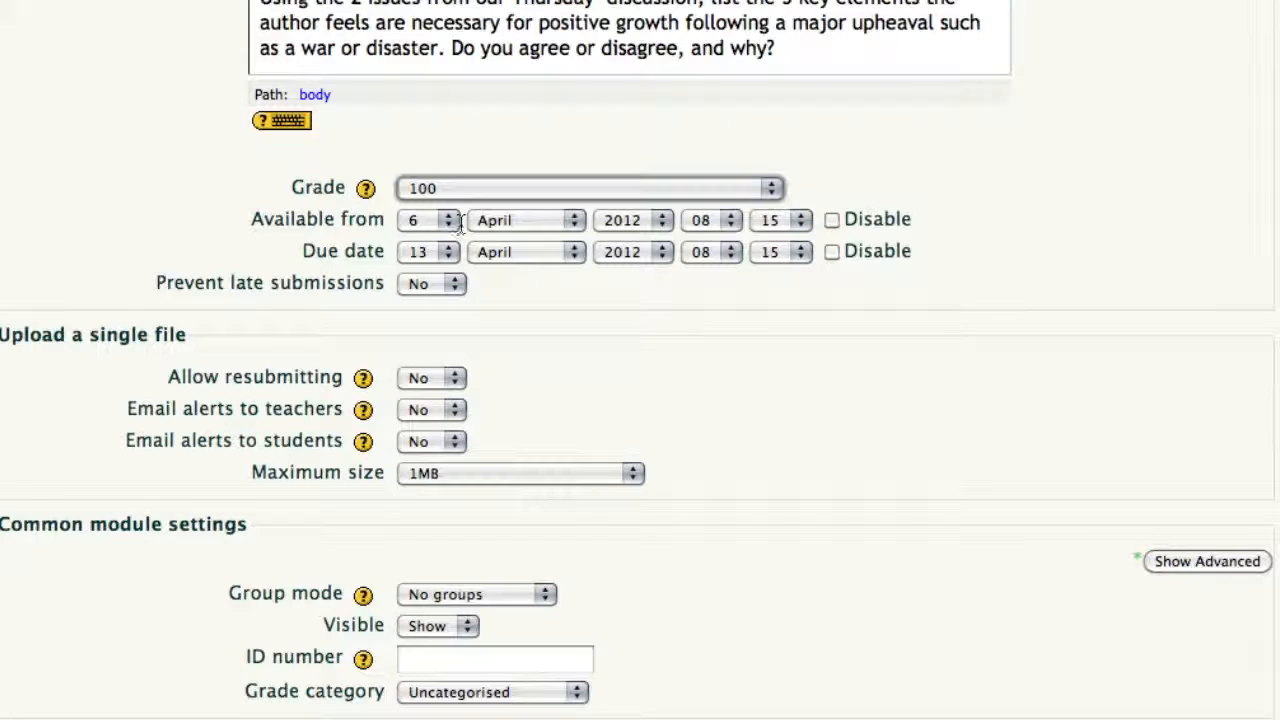
pyautogui.moveTo(458, 238)
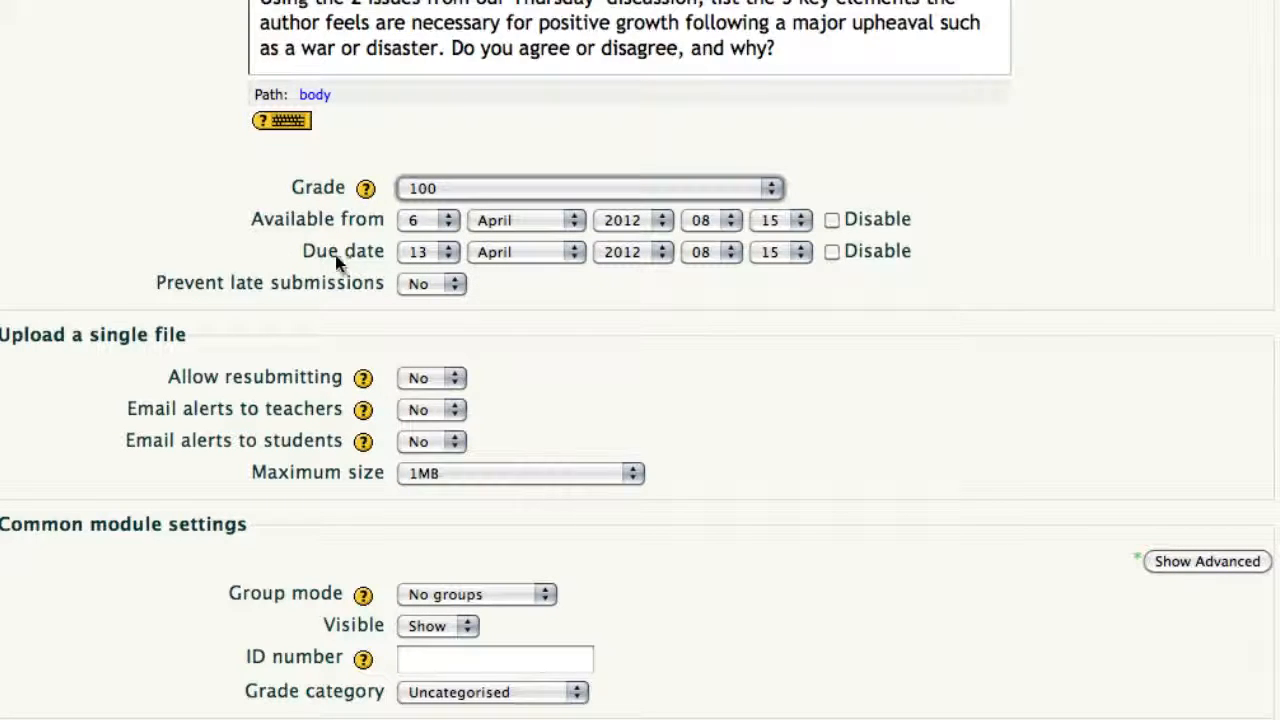
pyautogui.moveTo(400, 252)
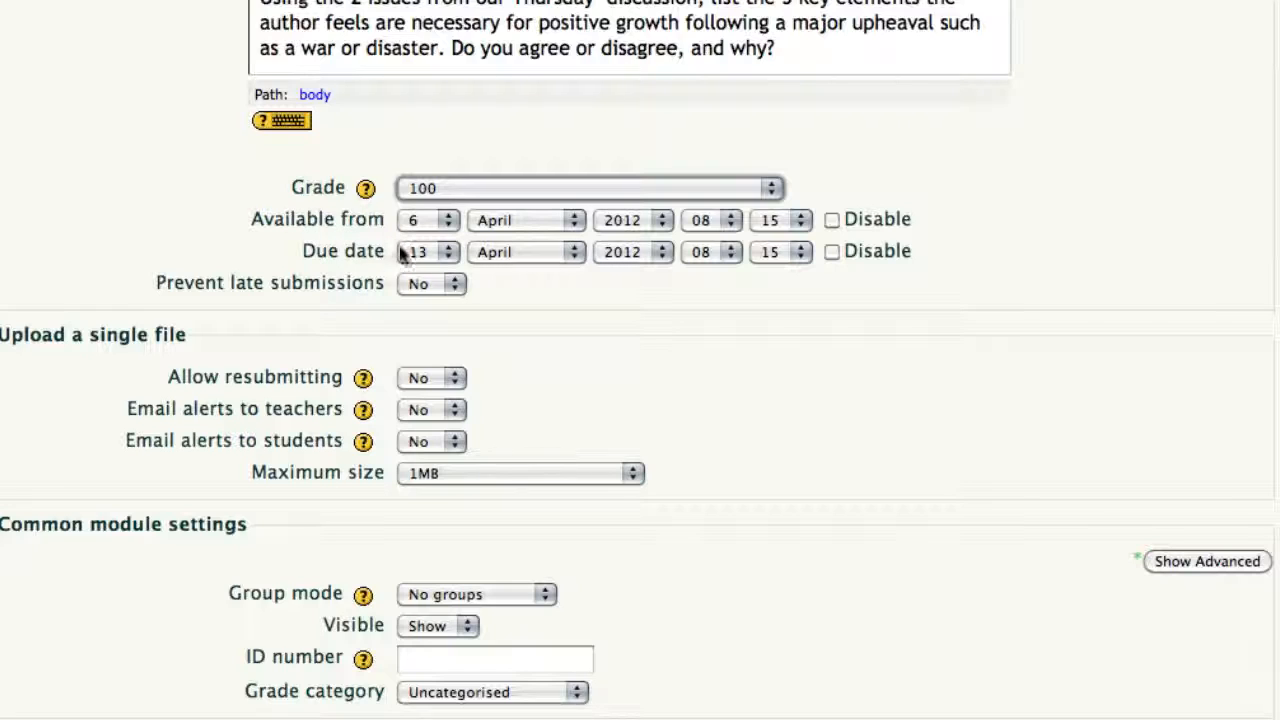
pyautogui.moveTo(380, 272)
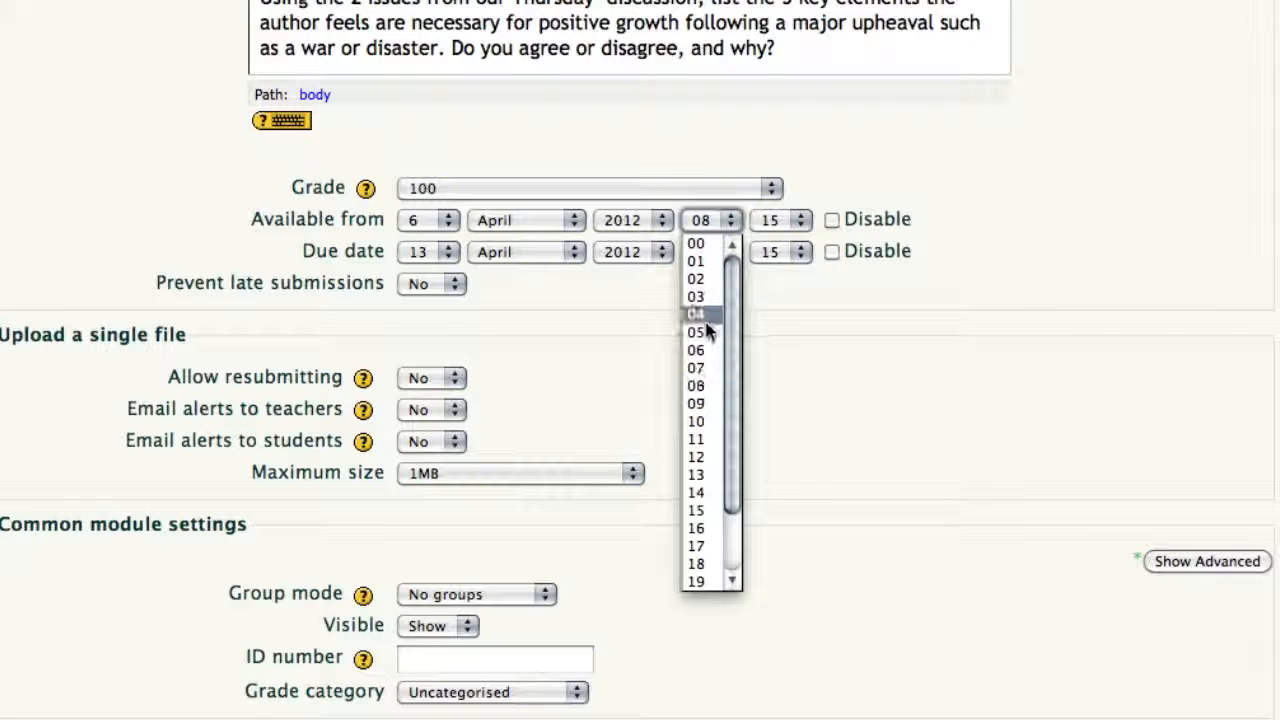
pyautogui.moveTo(696, 510)
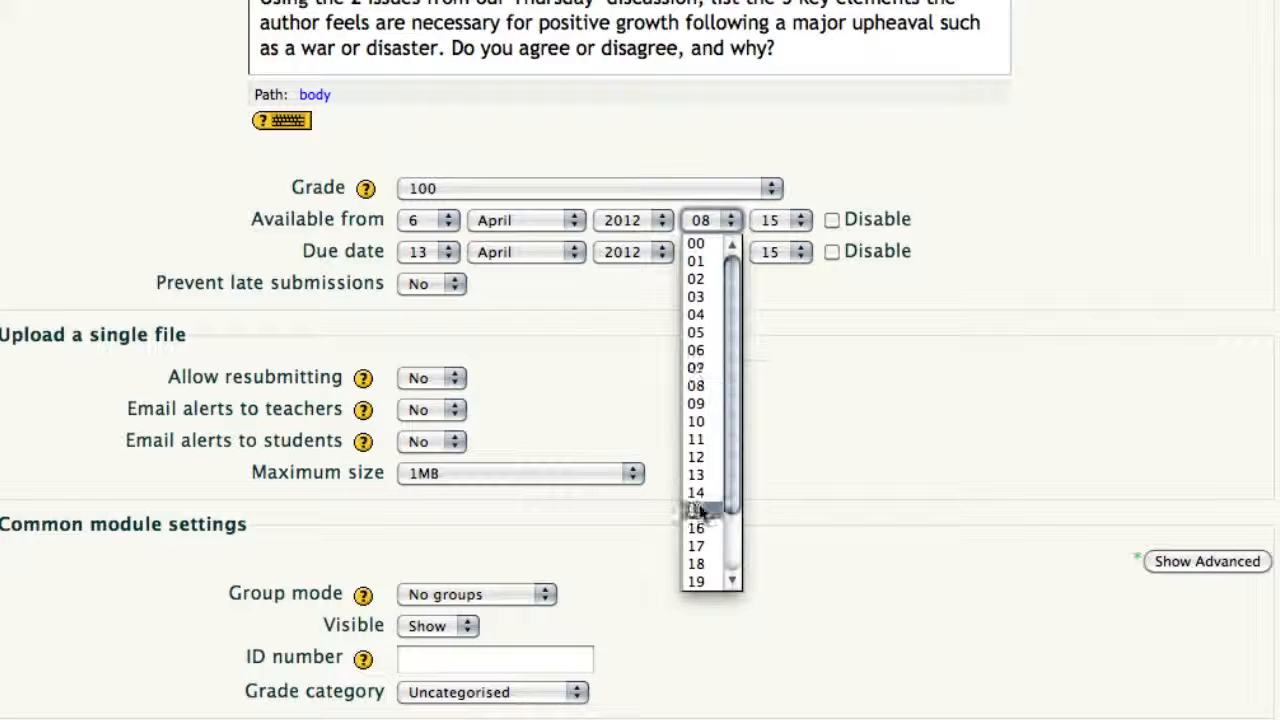
# Step: Set the Available from time to 16:00 and the Due date time to 16:00
pyautogui.click(696, 510)
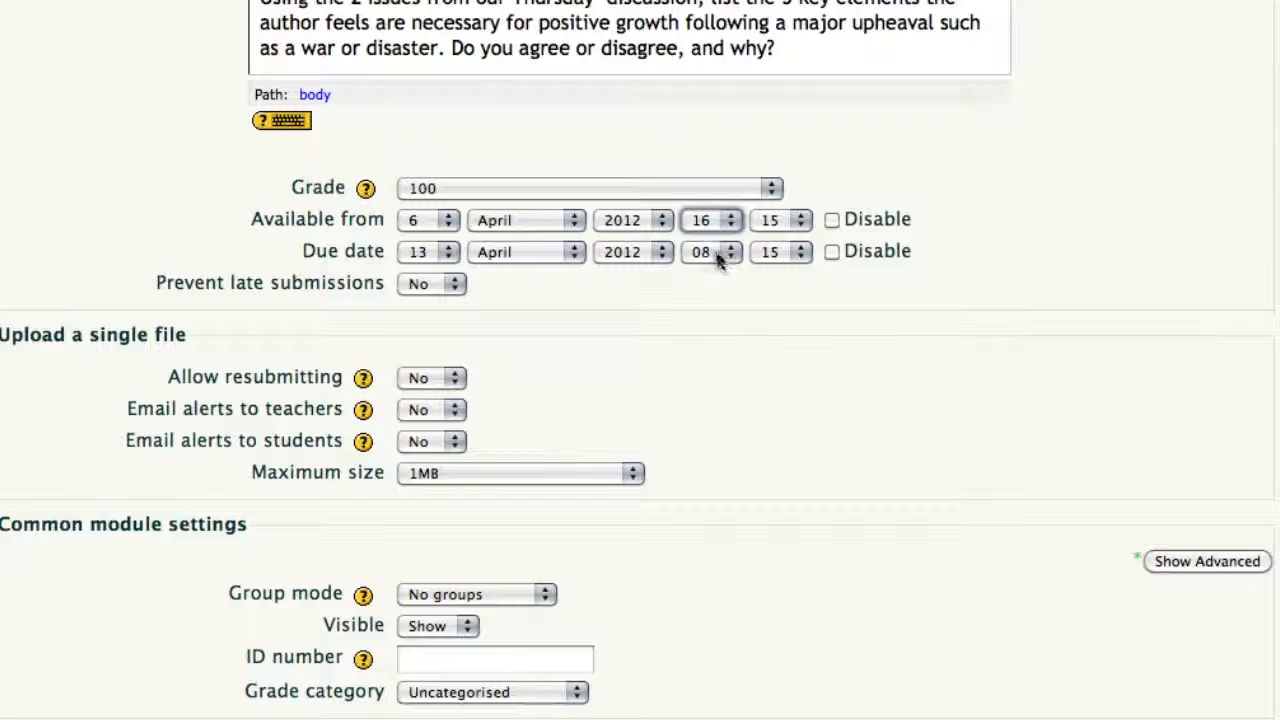
pyautogui.click(798, 226)
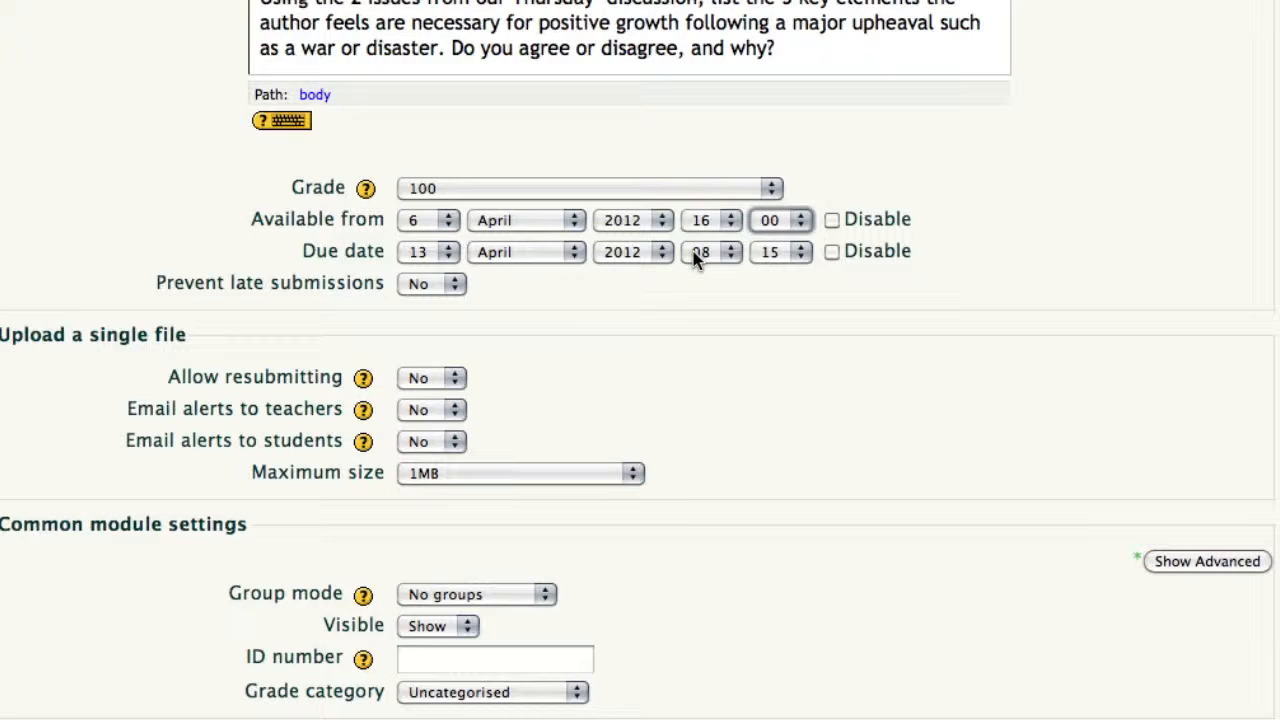
pyautogui.click(728, 248)
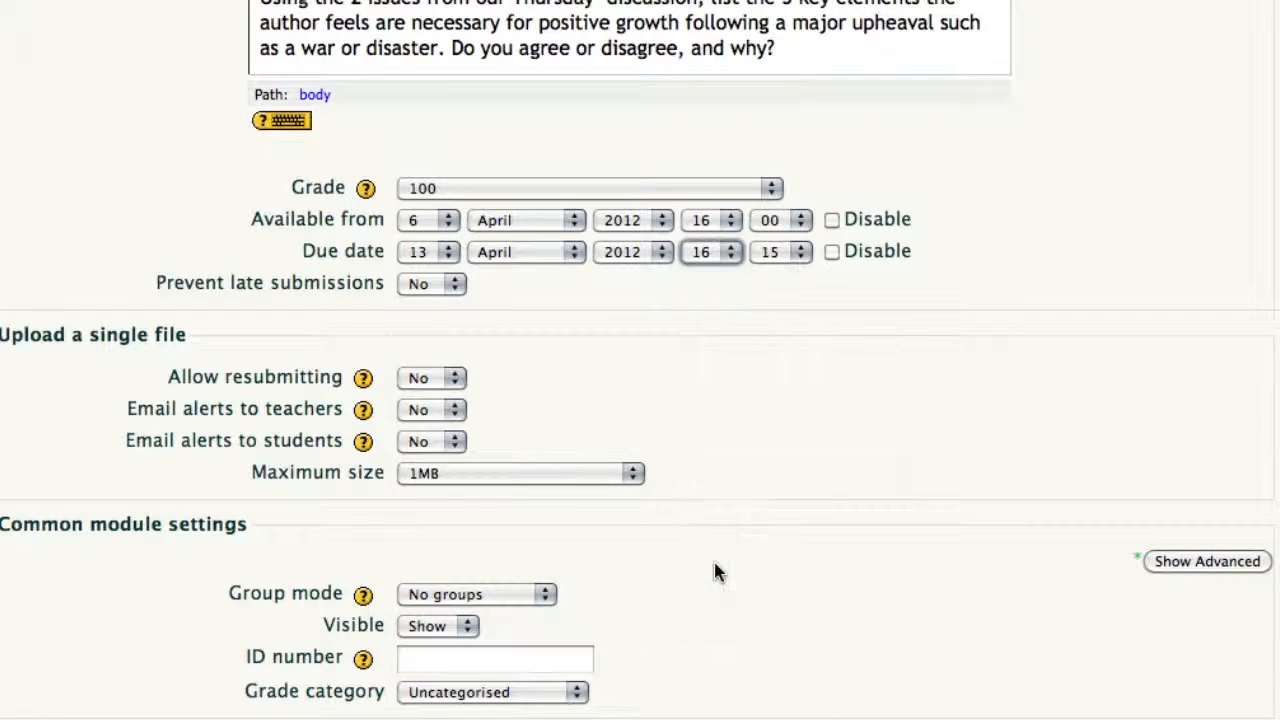
pyautogui.click(780, 252)
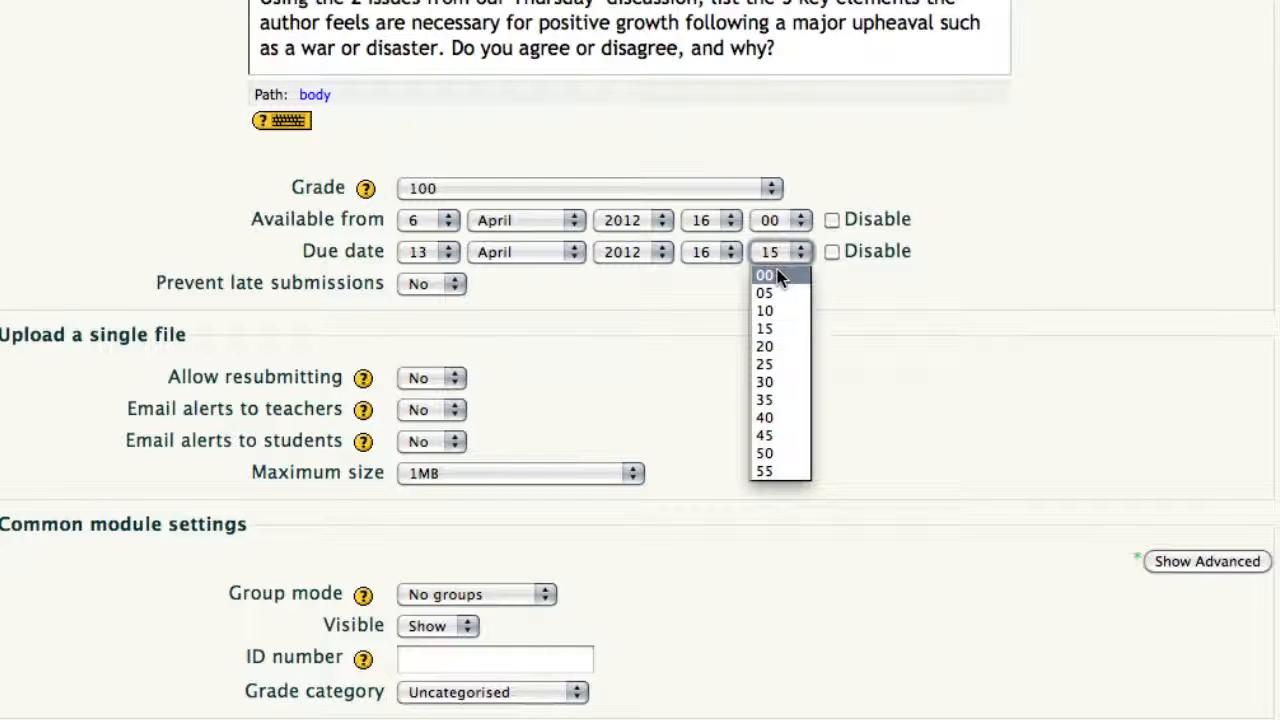
pyautogui.click(764, 276)
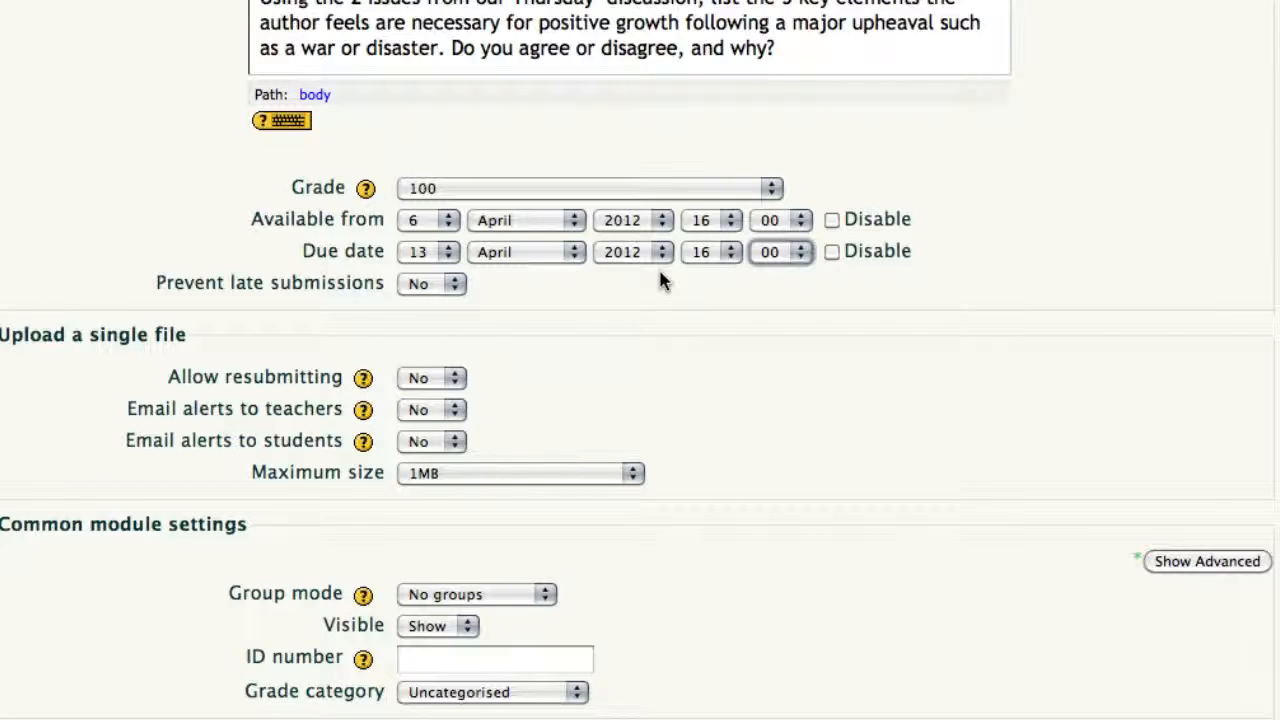
pyautogui.moveTo(472, 304)
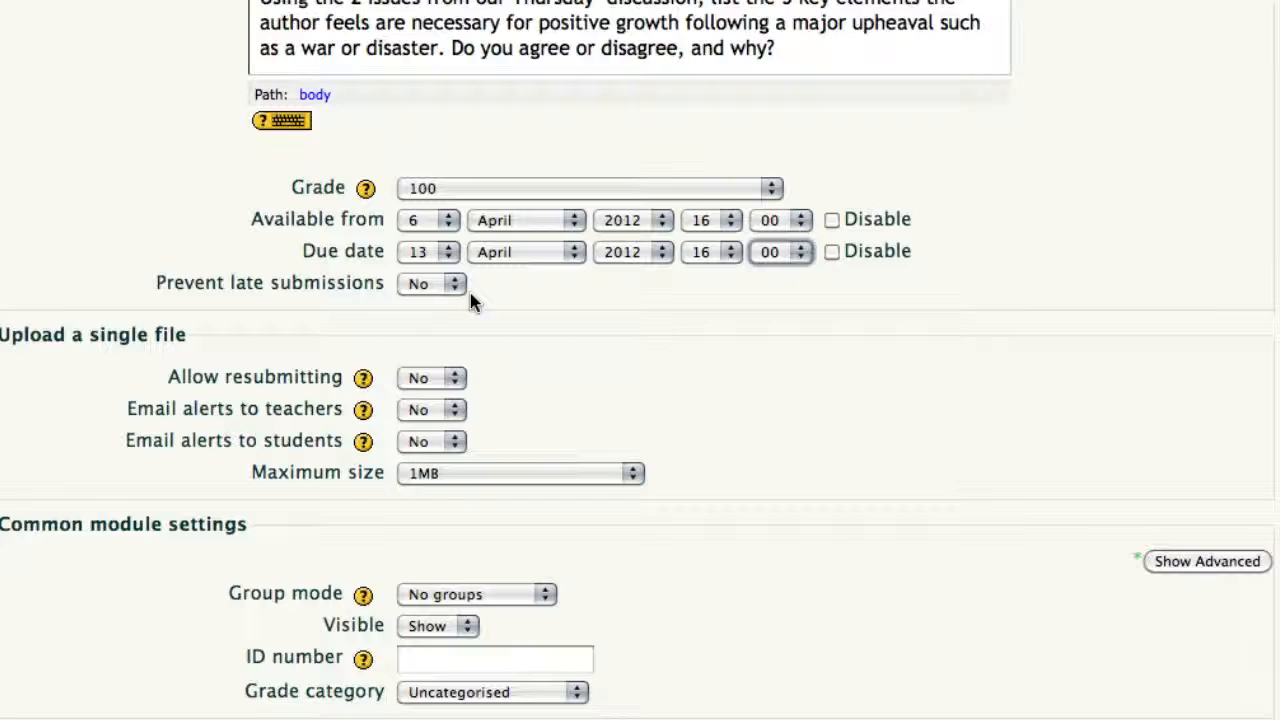
# Step: Set Prevent late submissions to Yes and Allow resubmitting to Yes
pyautogui.click(432, 284)
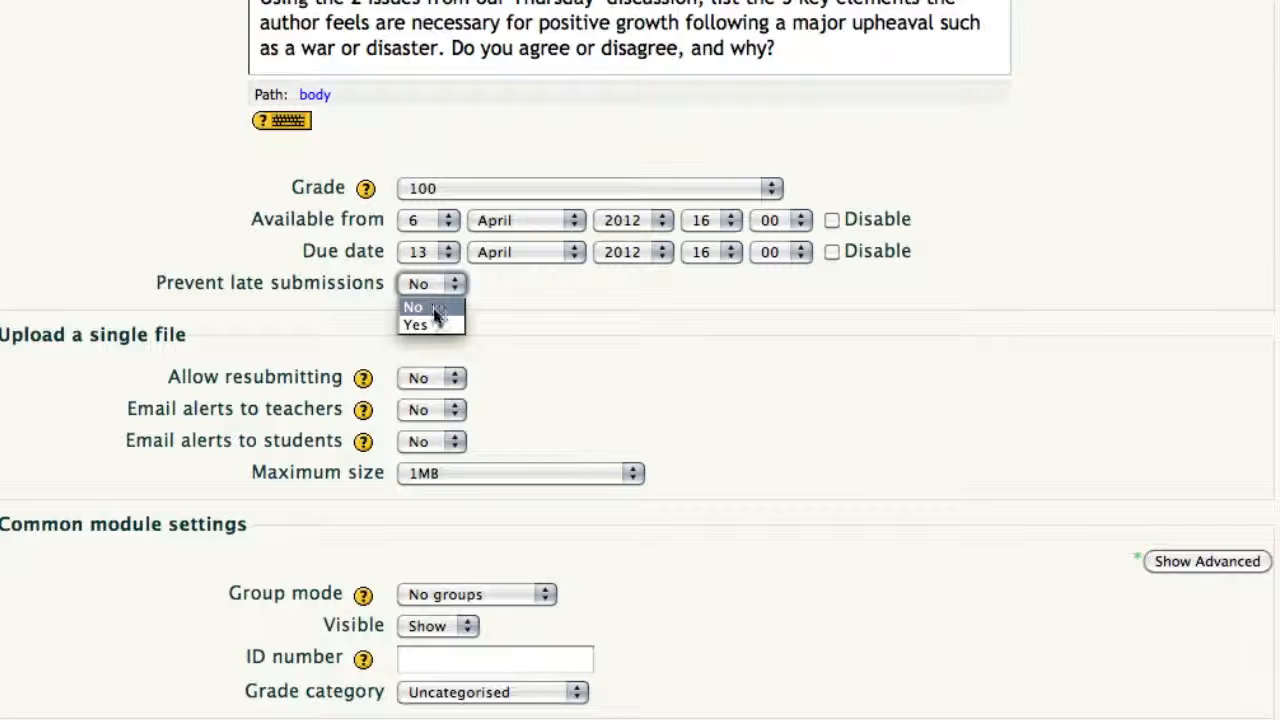
pyautogui.moveTo(414, 324)
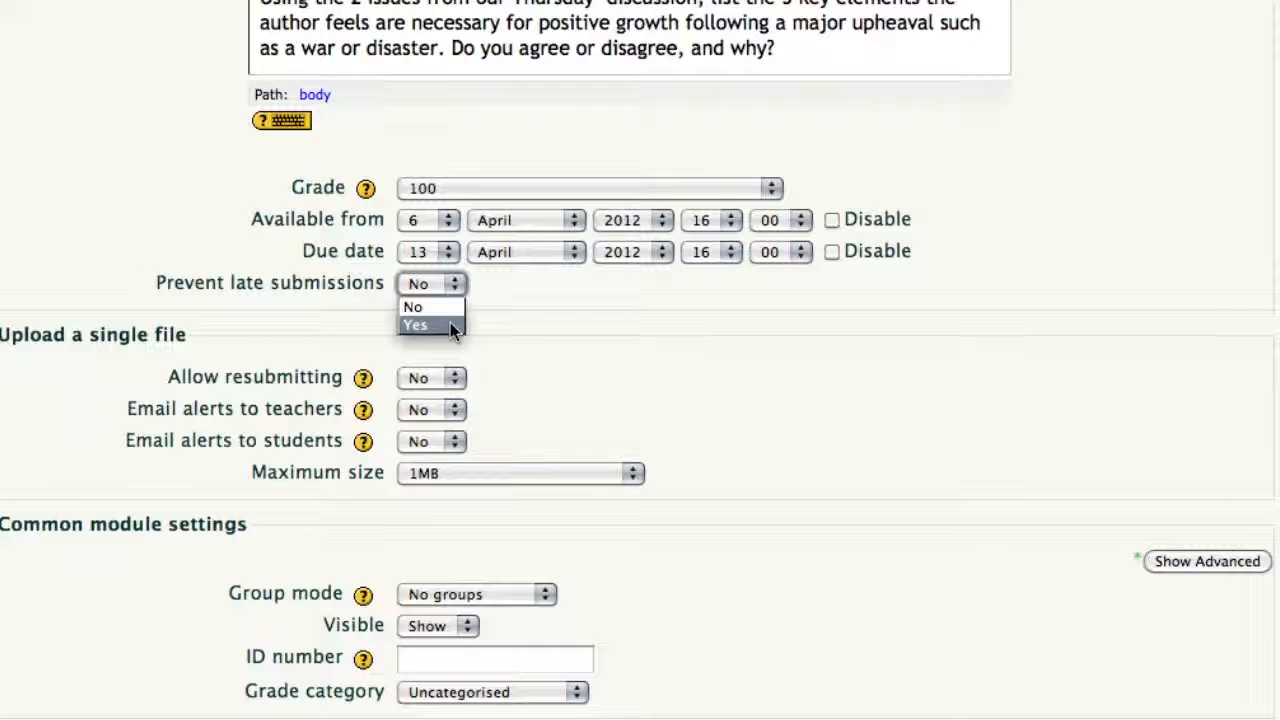
pyautogui.click(416, 324)
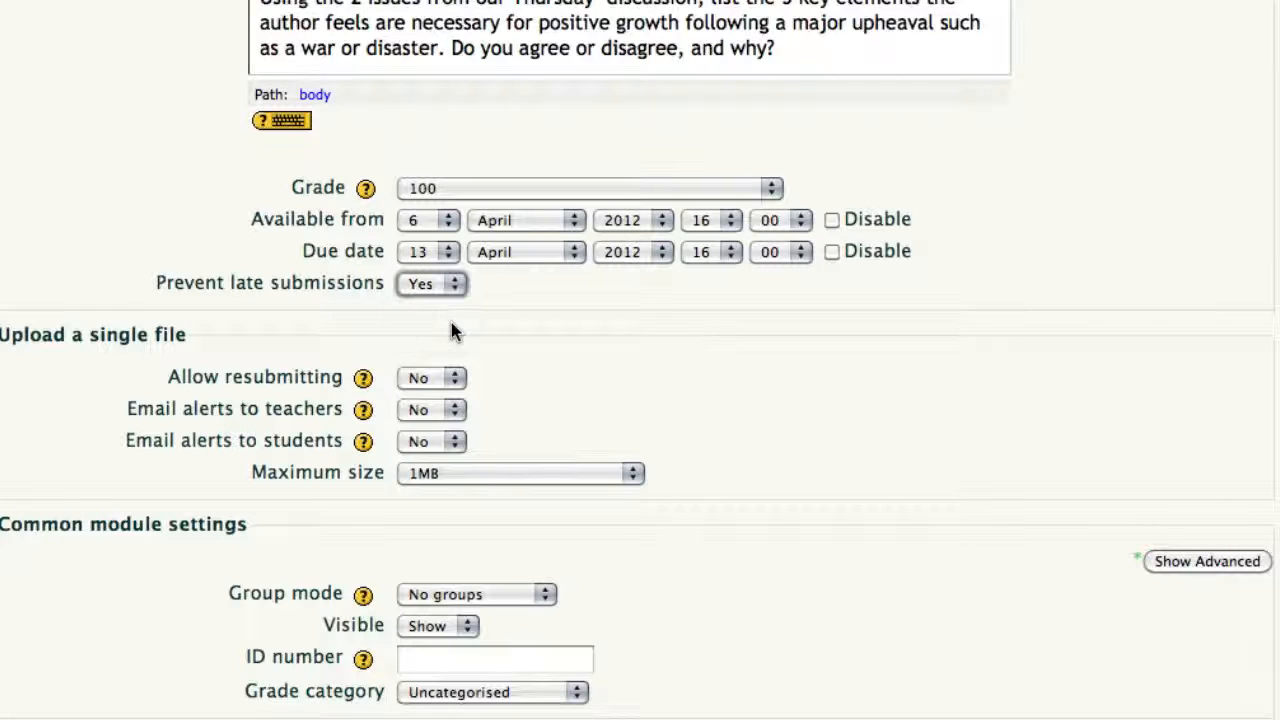
pyautogui.moveTo(500, 328)
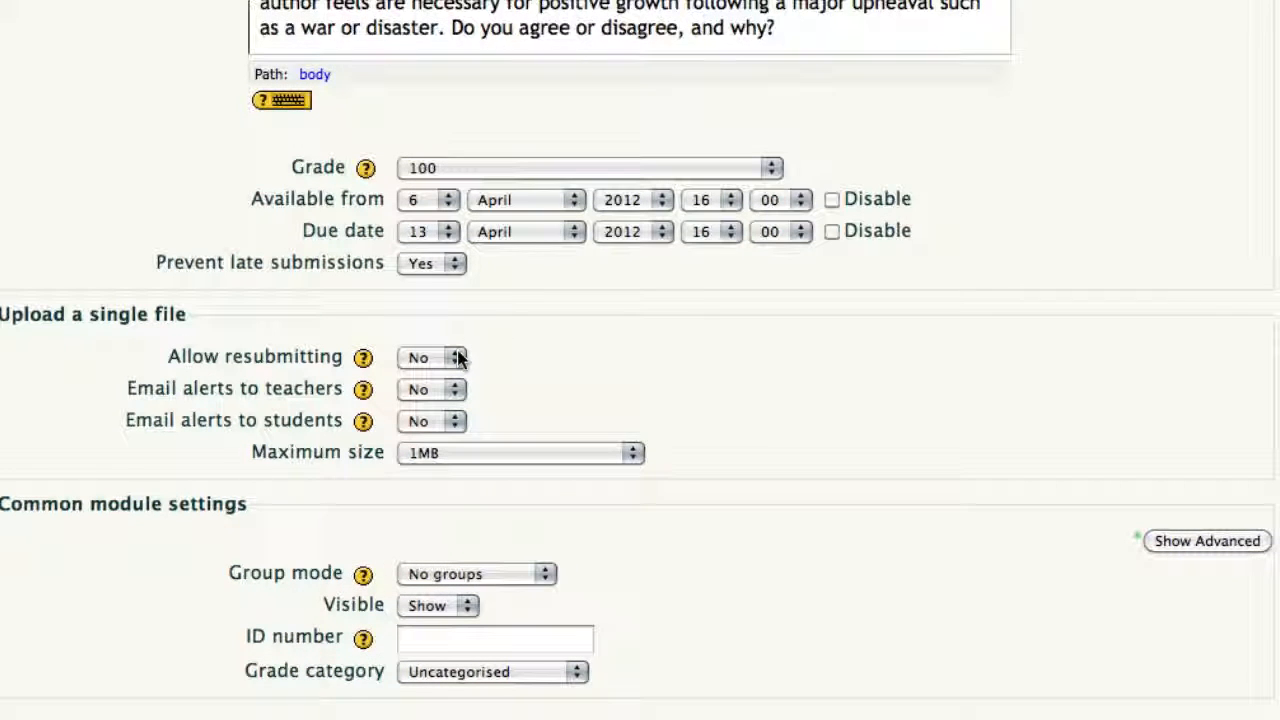
pyautogui.click(432, 356)
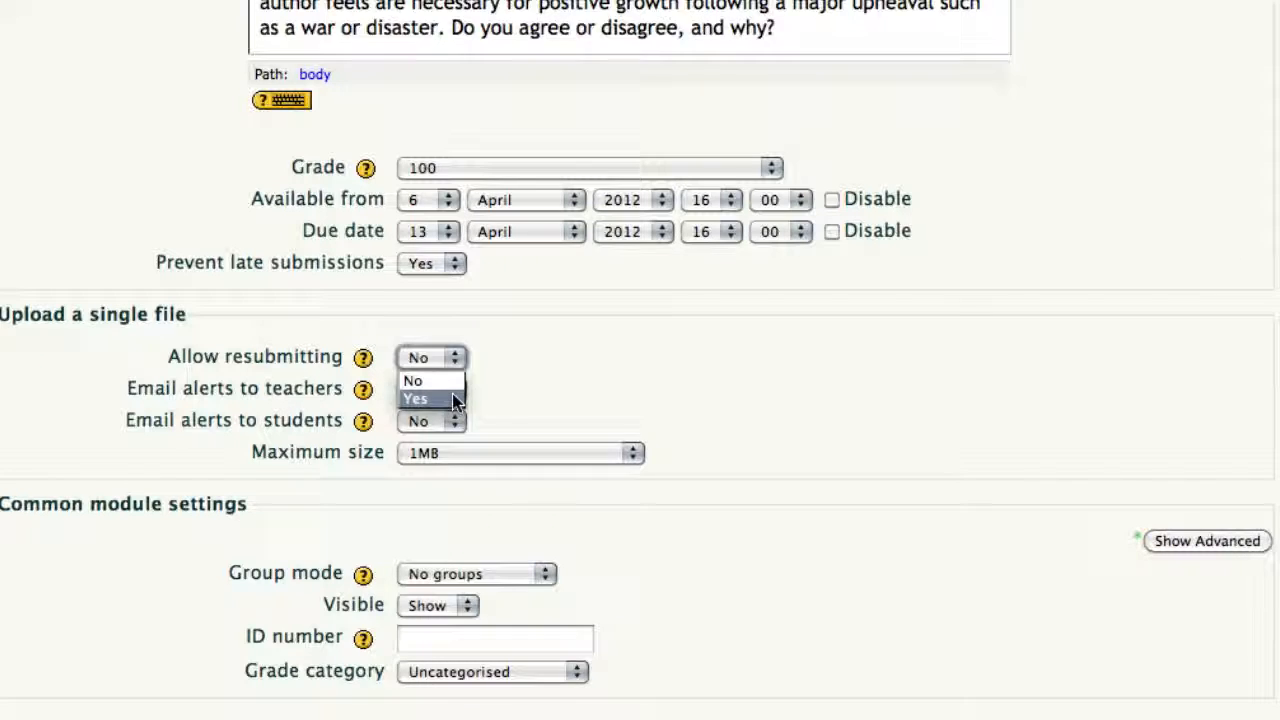
pyautogui.click(414, 398)
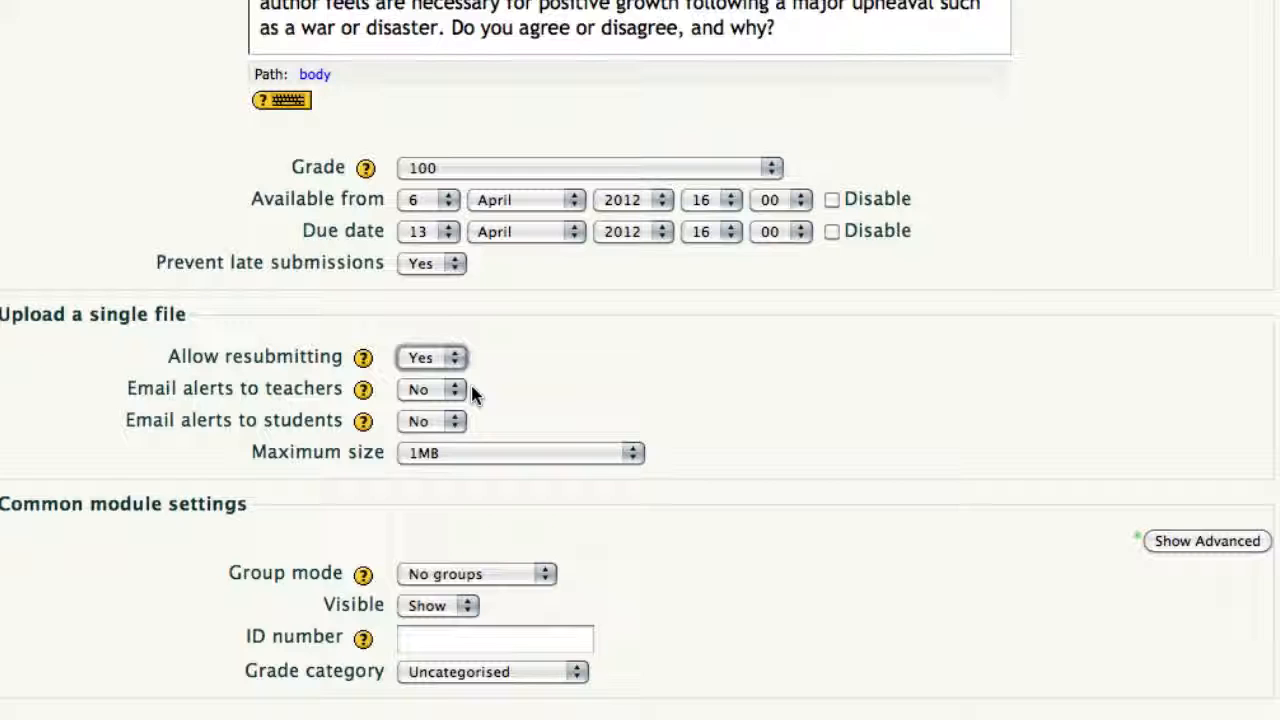
pyautogui.moveTo(462, 392)
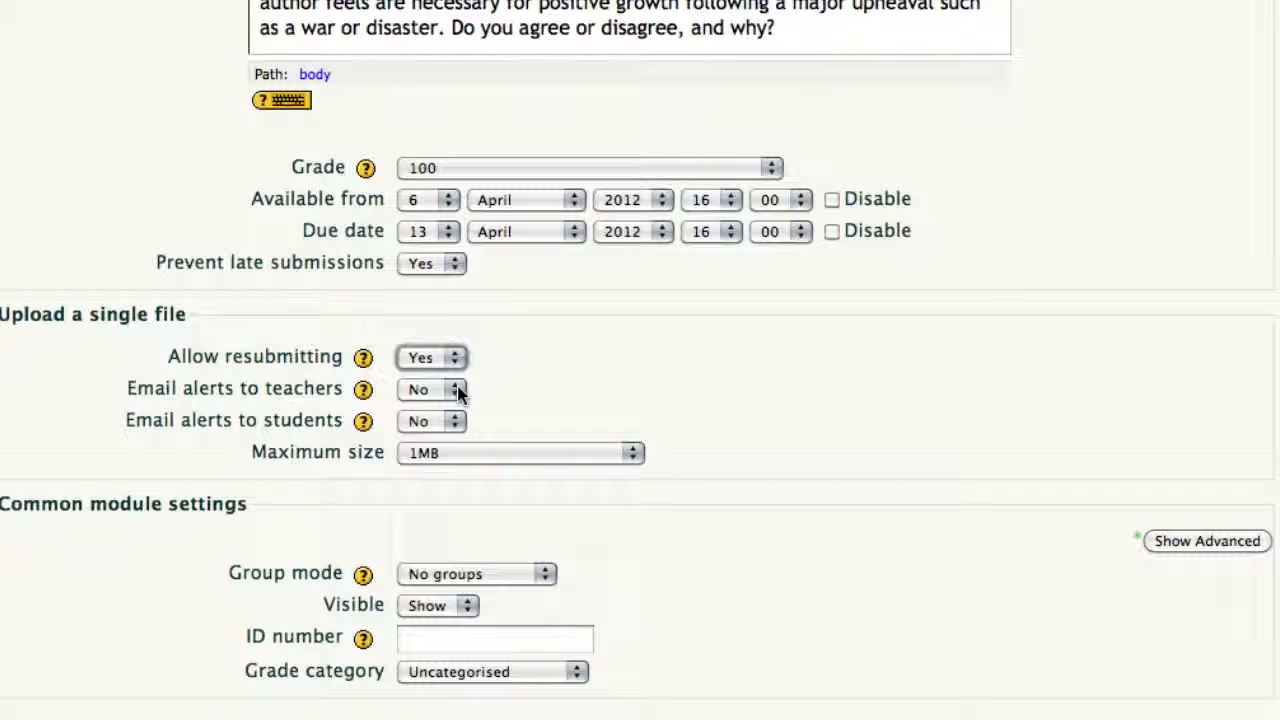
pyautogui.moveTo(390, 404)
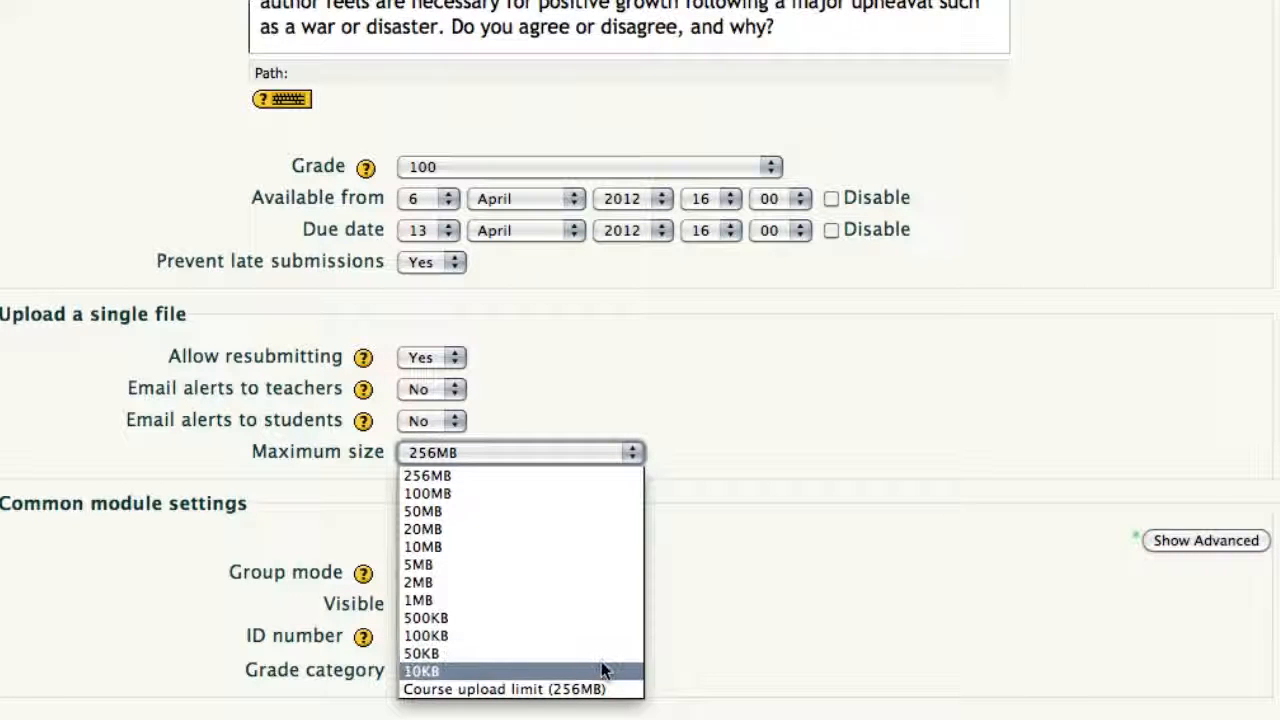
pyautogui.moveTo(576, 484)
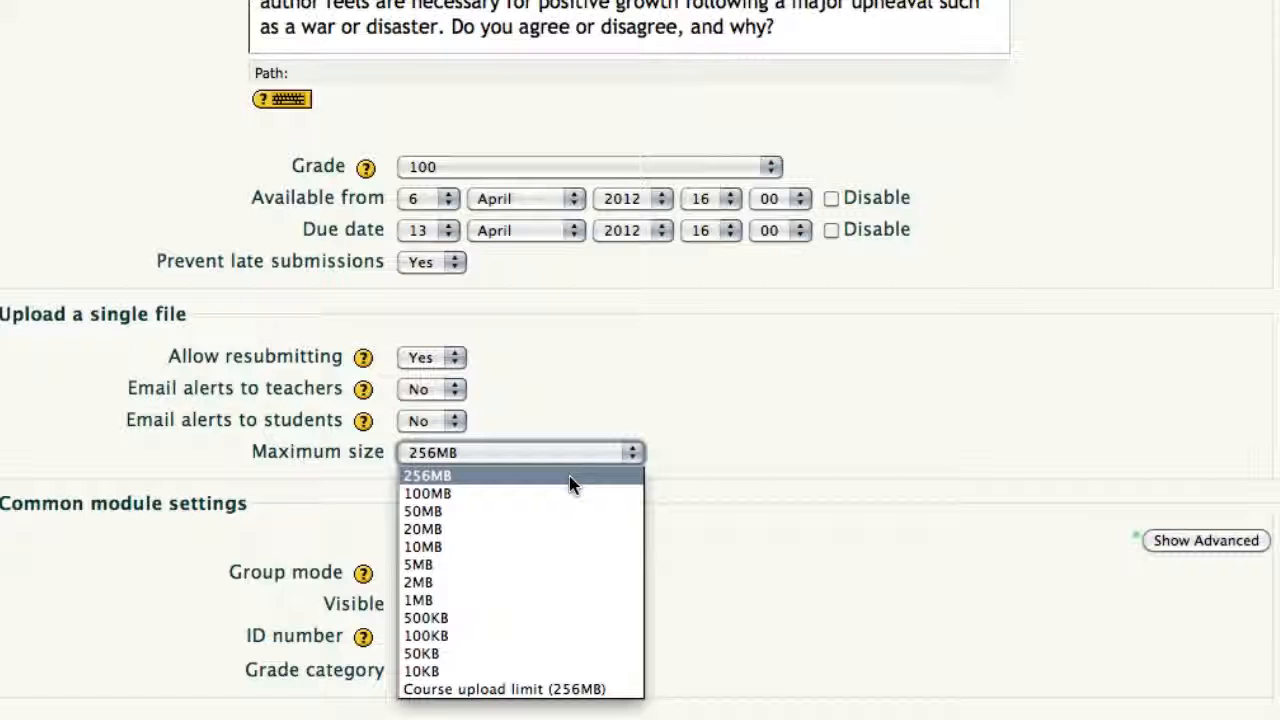
# Step: Keep the Maximum size at 256MB with email alerts left at No
pyautogui.click(428, 476)
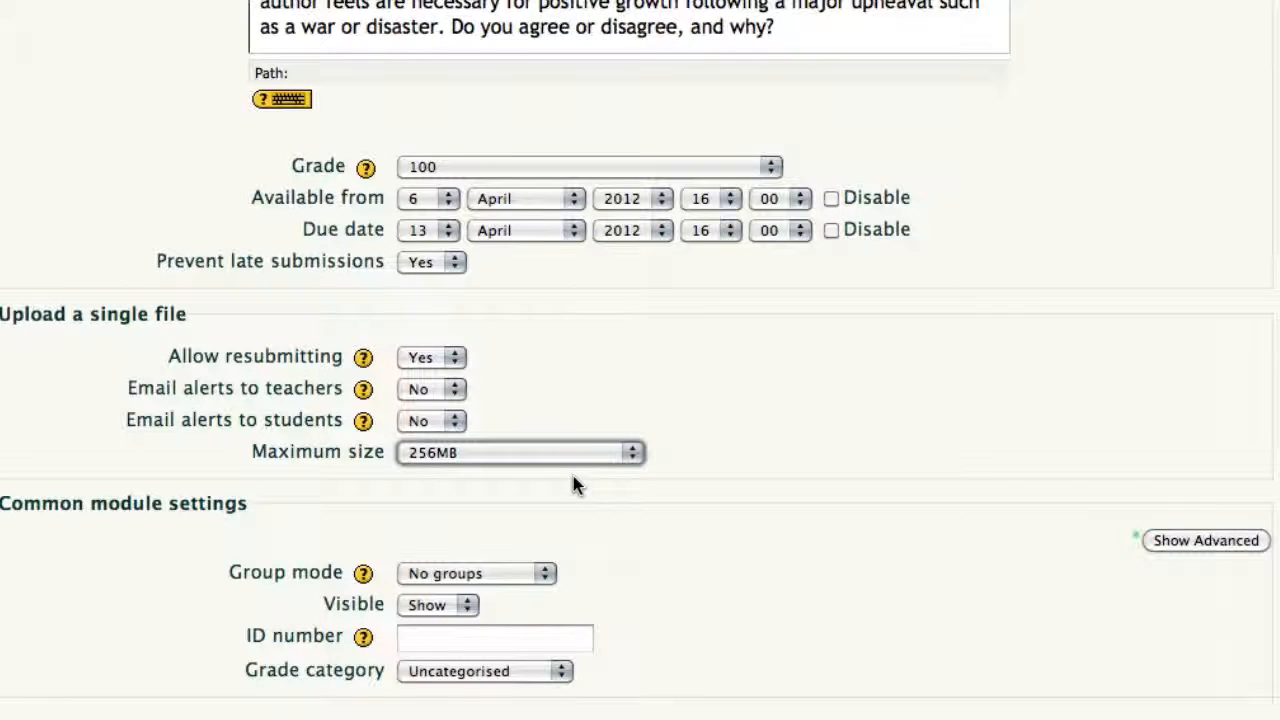
pyautogui.scroll(-3)
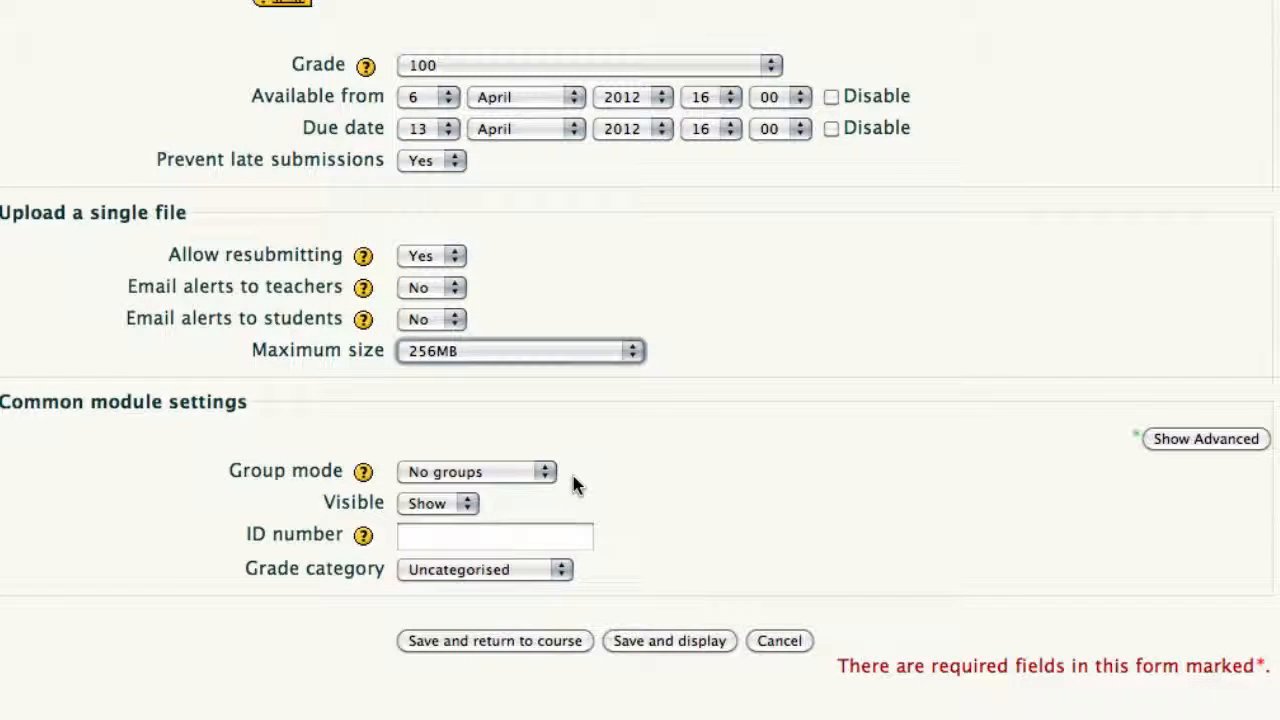
pyautogui.scroll(-3)
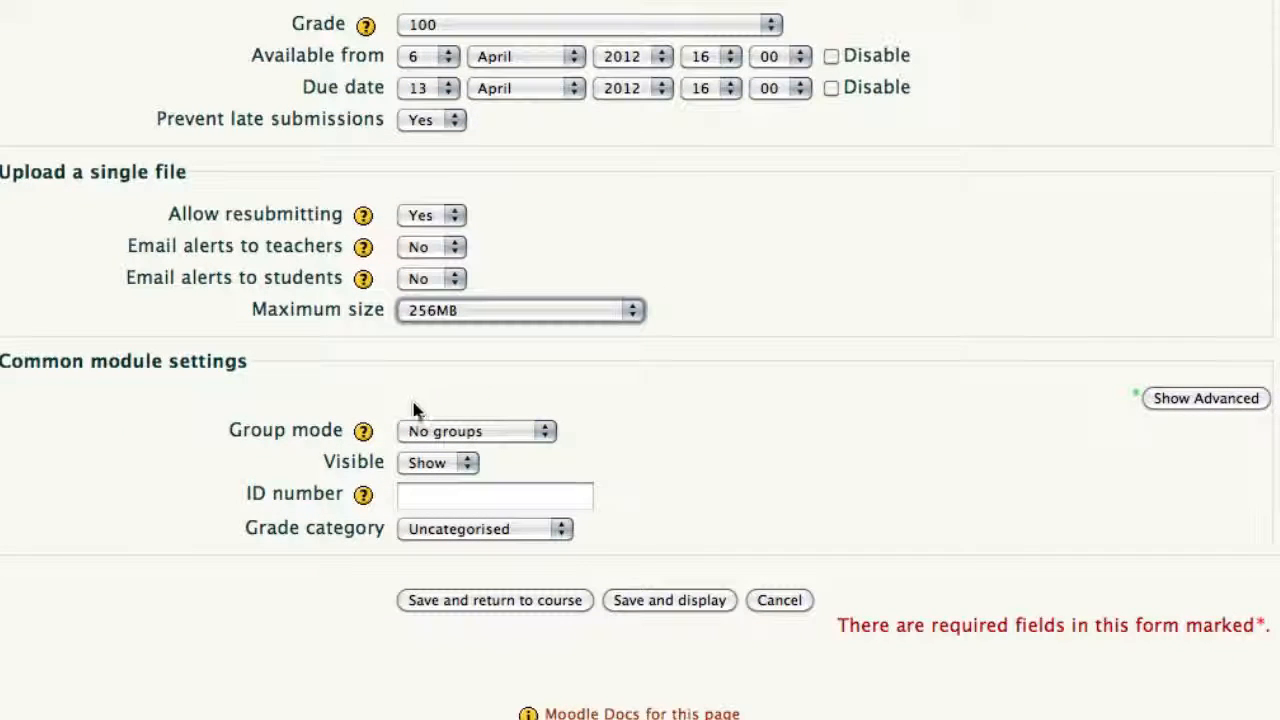
pyautogui.moveTo(364, 432)
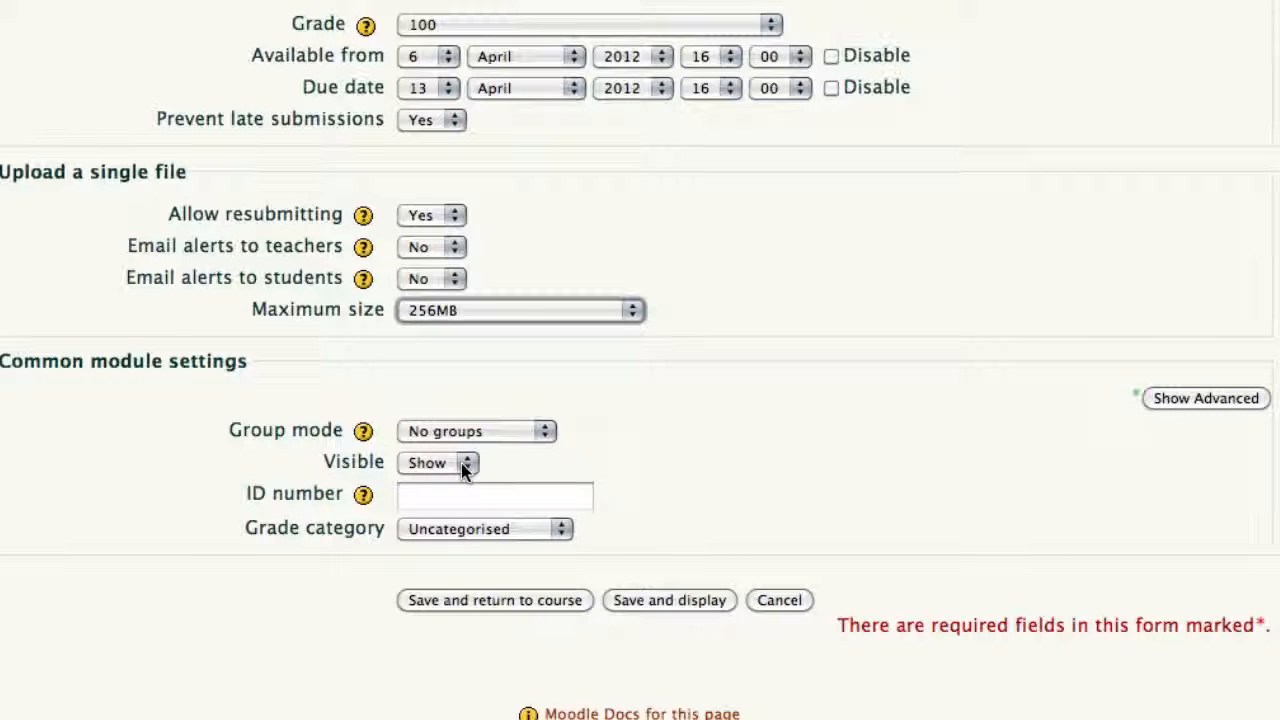
pyautogui.click(438, 462)
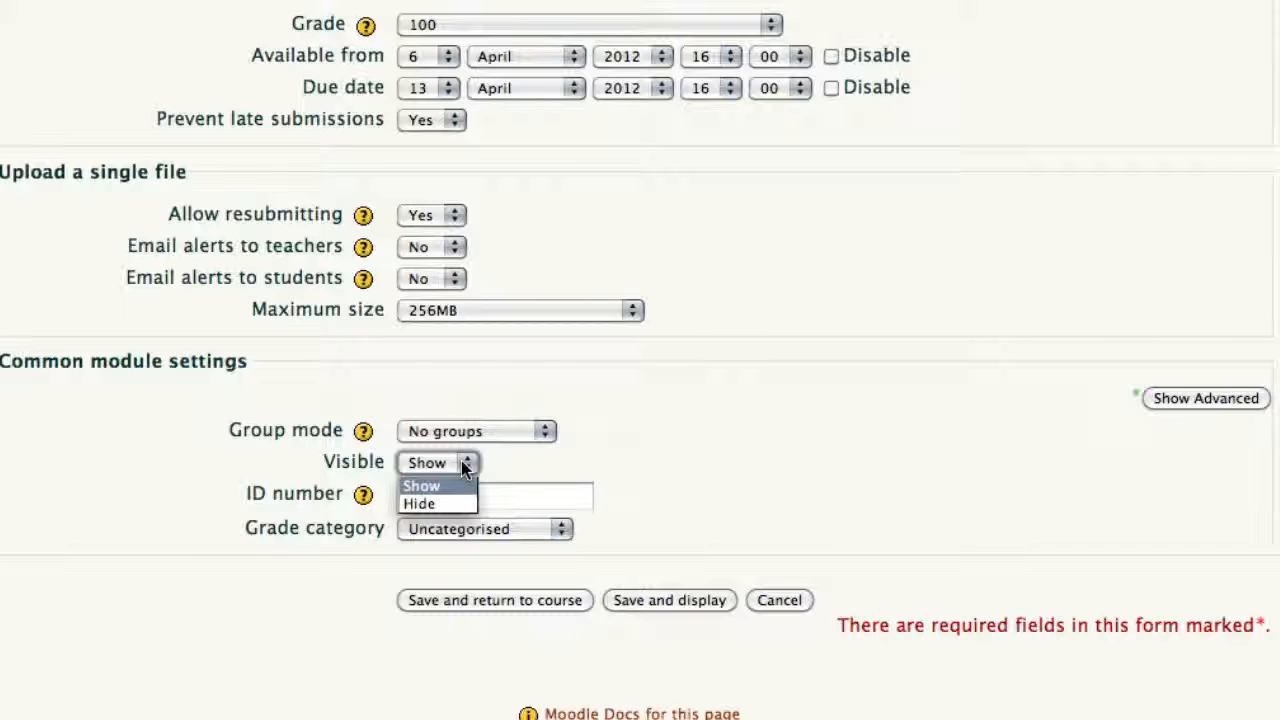
pyautogui.moveTo(420, 504)
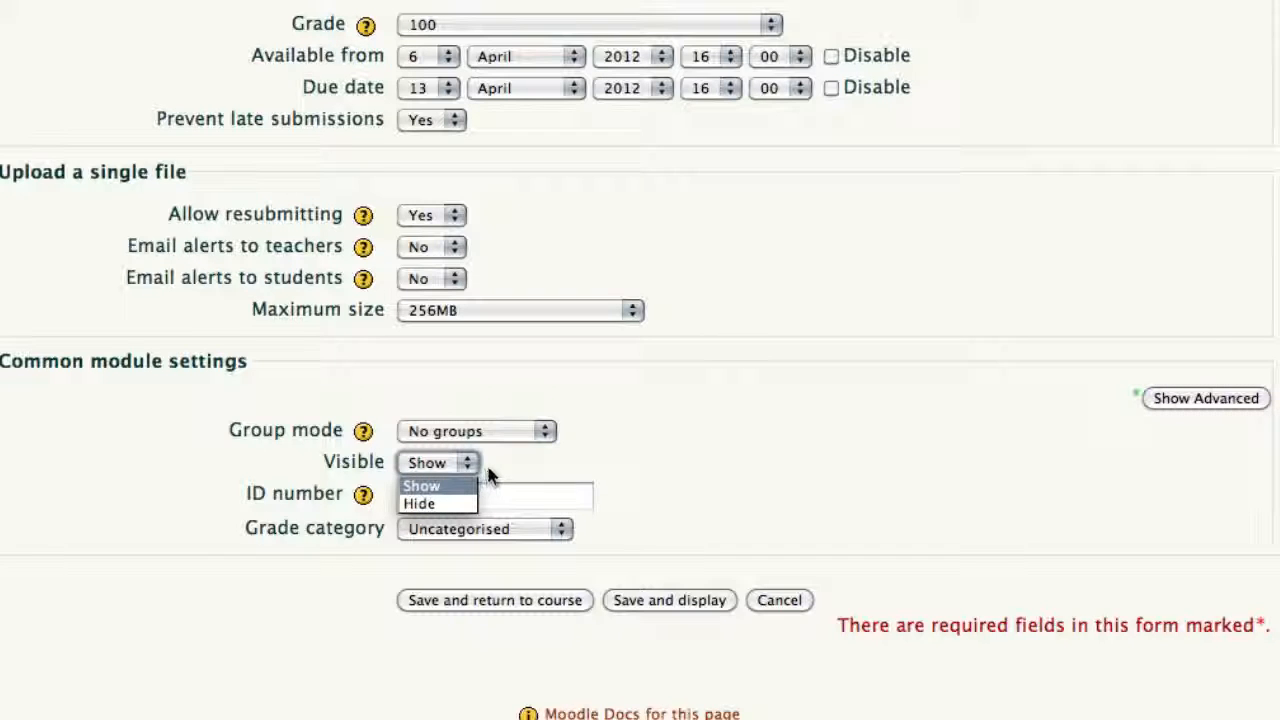
pyautogui.click(438, 462)
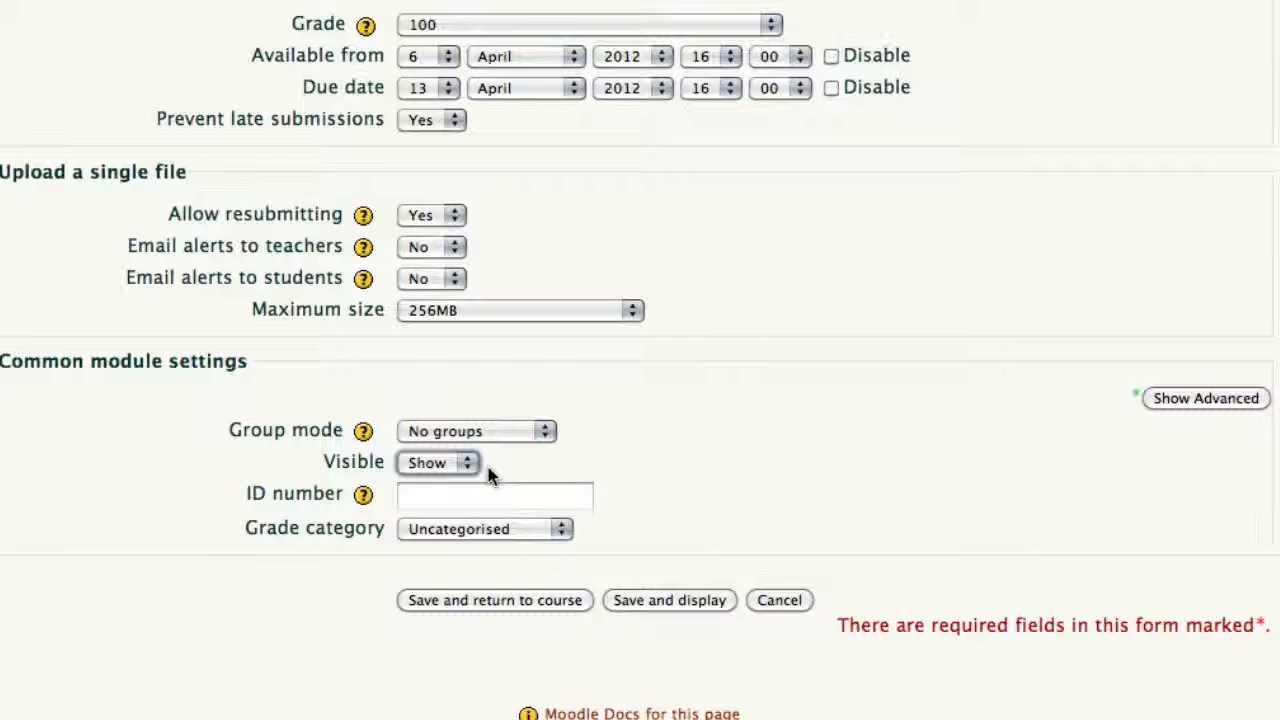
pyautogui.scroll(-3)
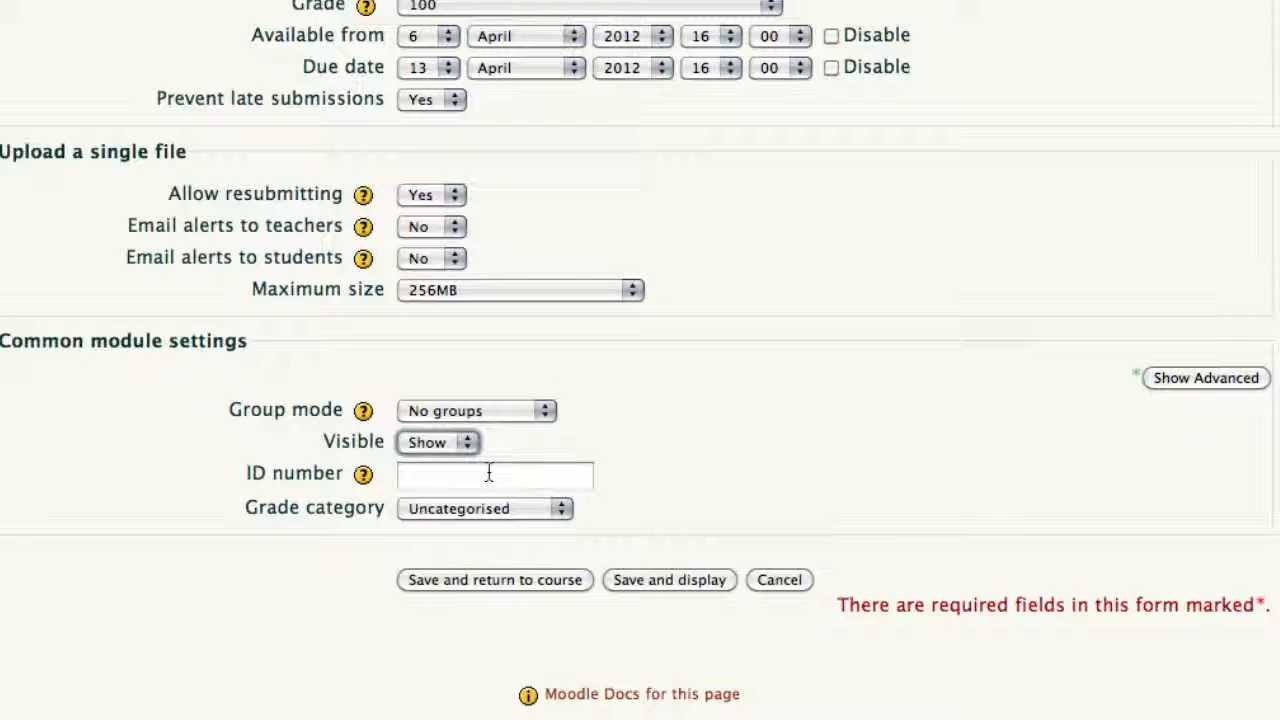
pyautogui.scroll(-3)
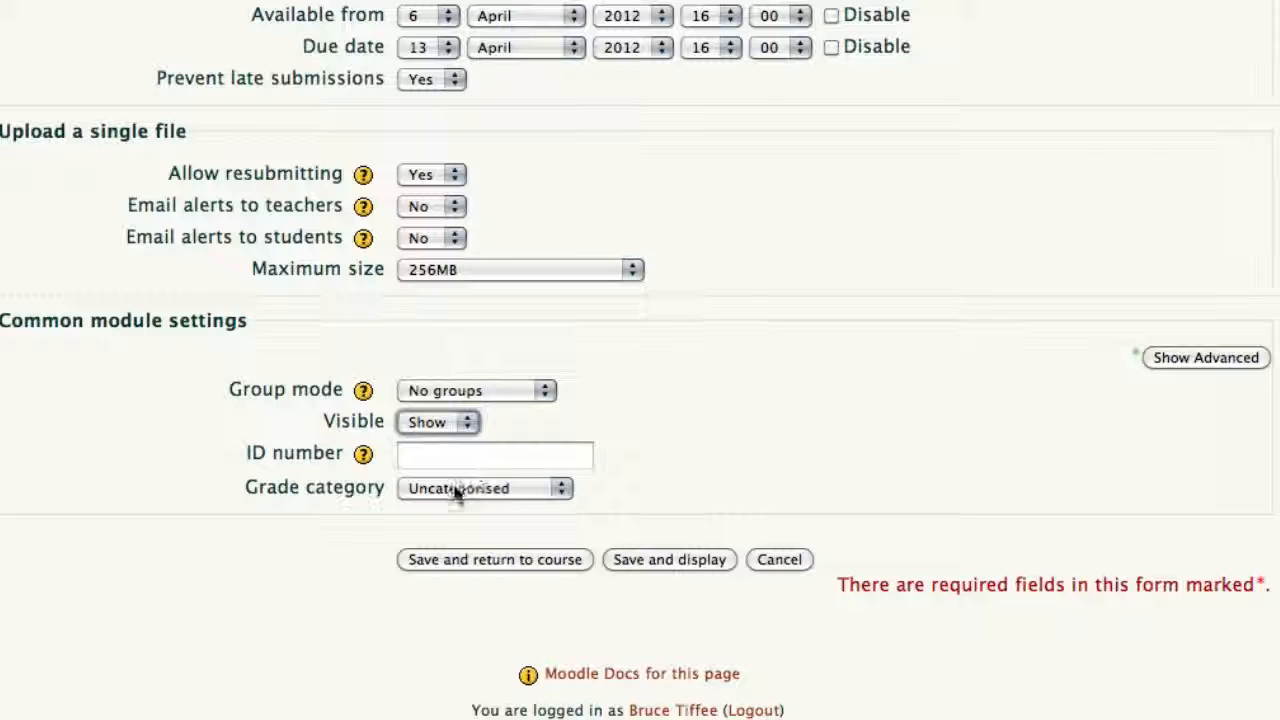
# Step: Set Grade category to Participation (30%) and save, returning to the course
pyautogui.click(484, 488)
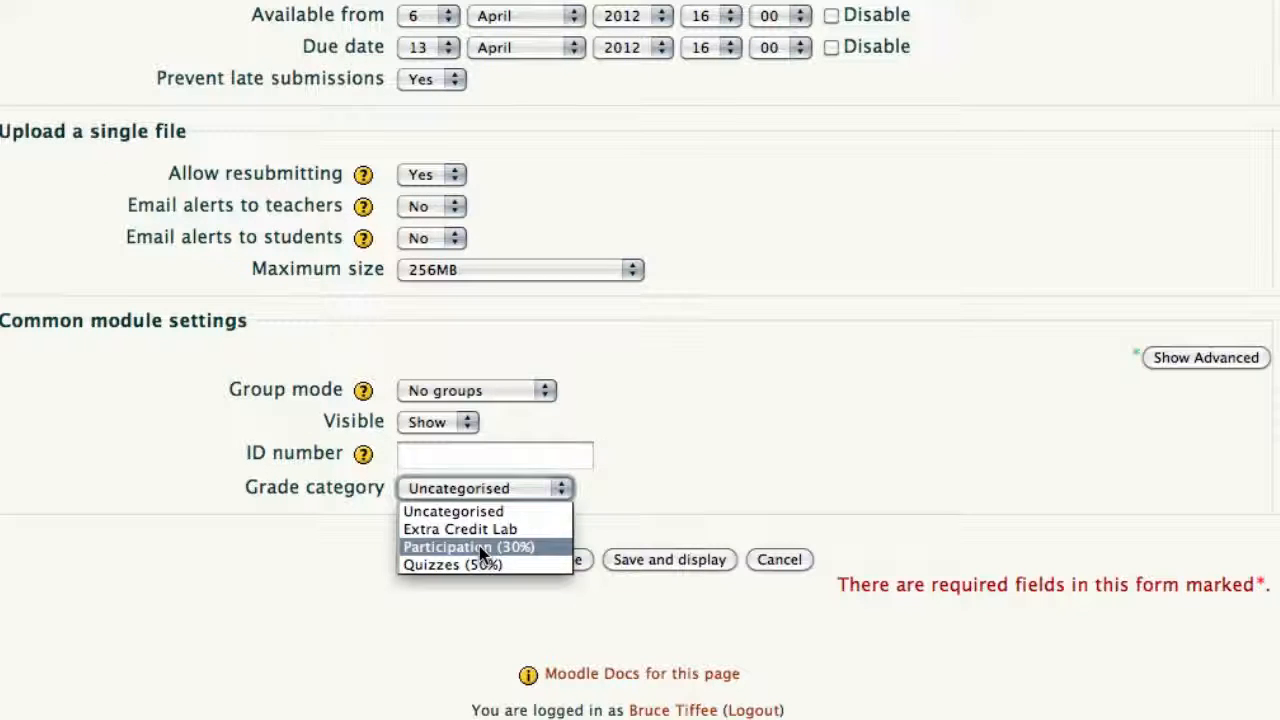
pyautogui.click(468, 546)
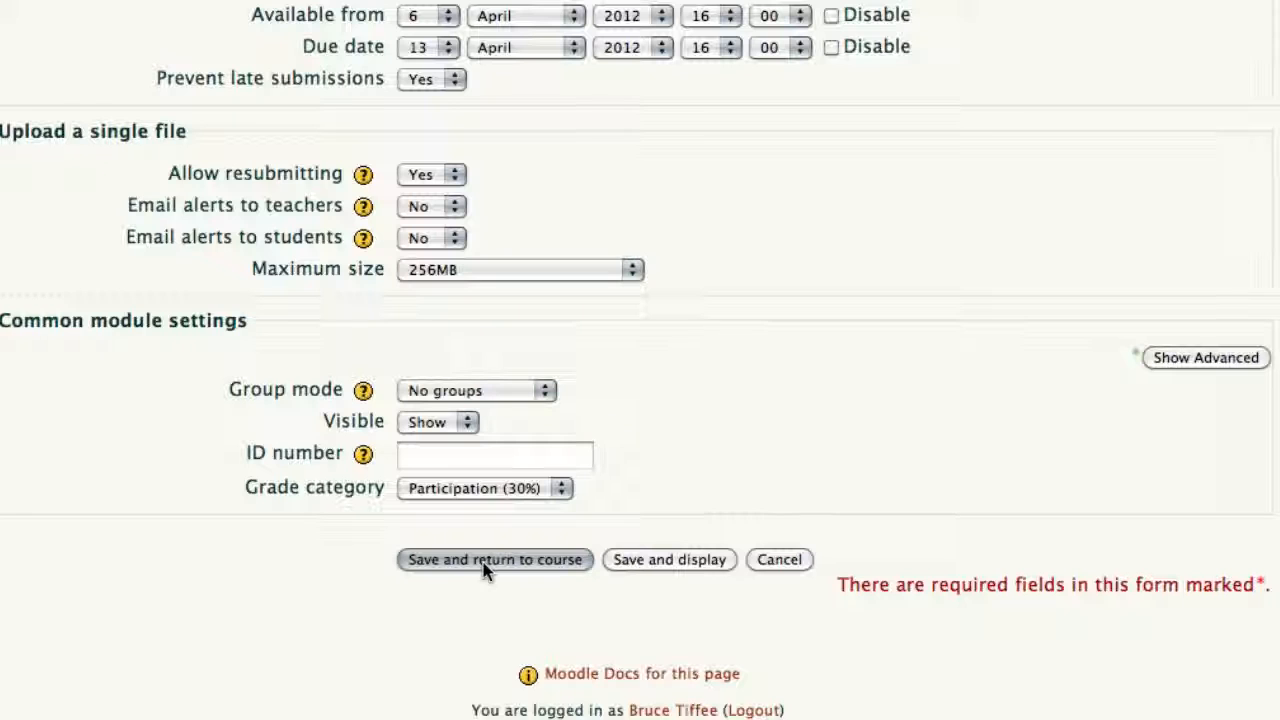
pyautogui.click(496, 560)
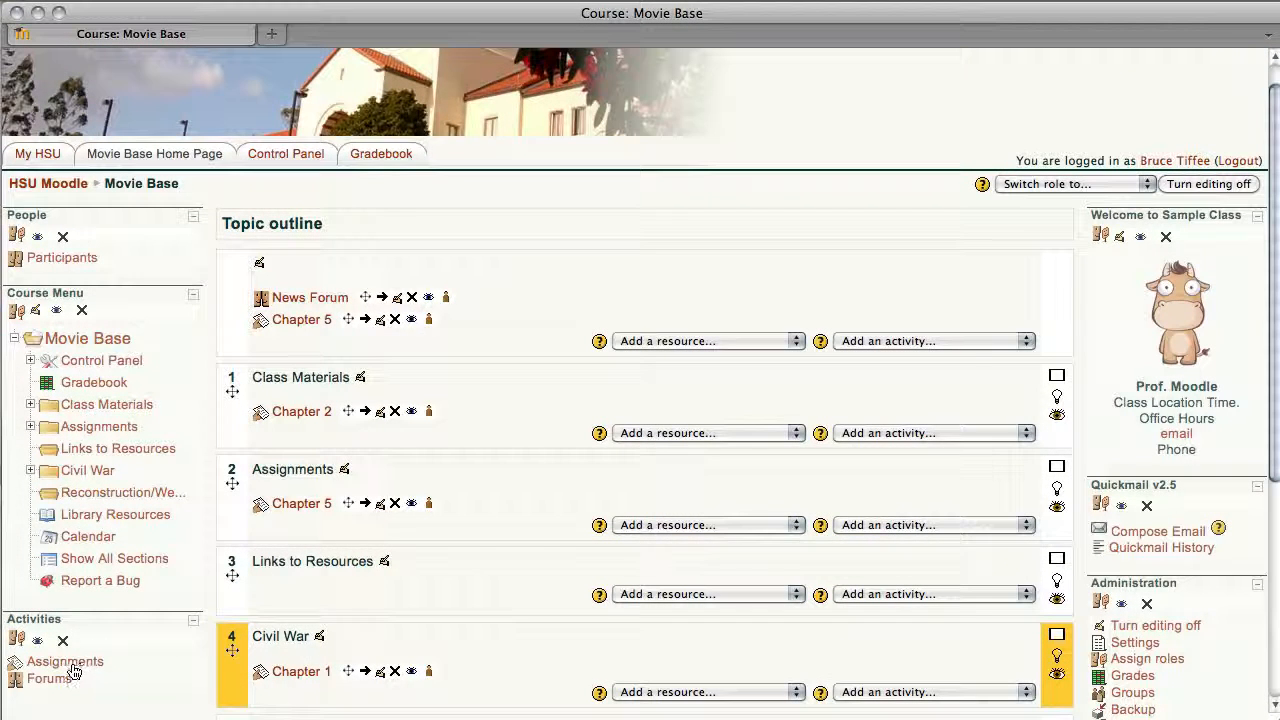
# Step: Show the course's Assignments list with Chapter 2 due Friday, 13 April 2012
pyautogui.click(64, 660)
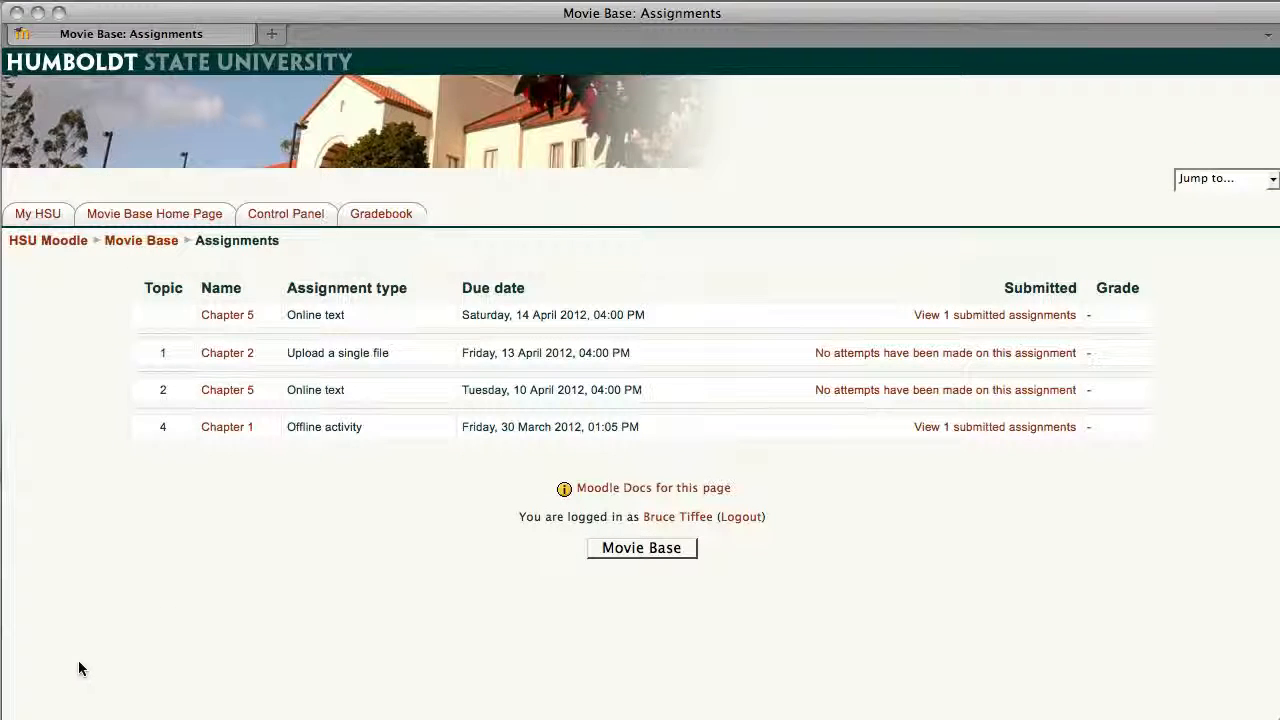
pyautogui.moveTo(226, 352)
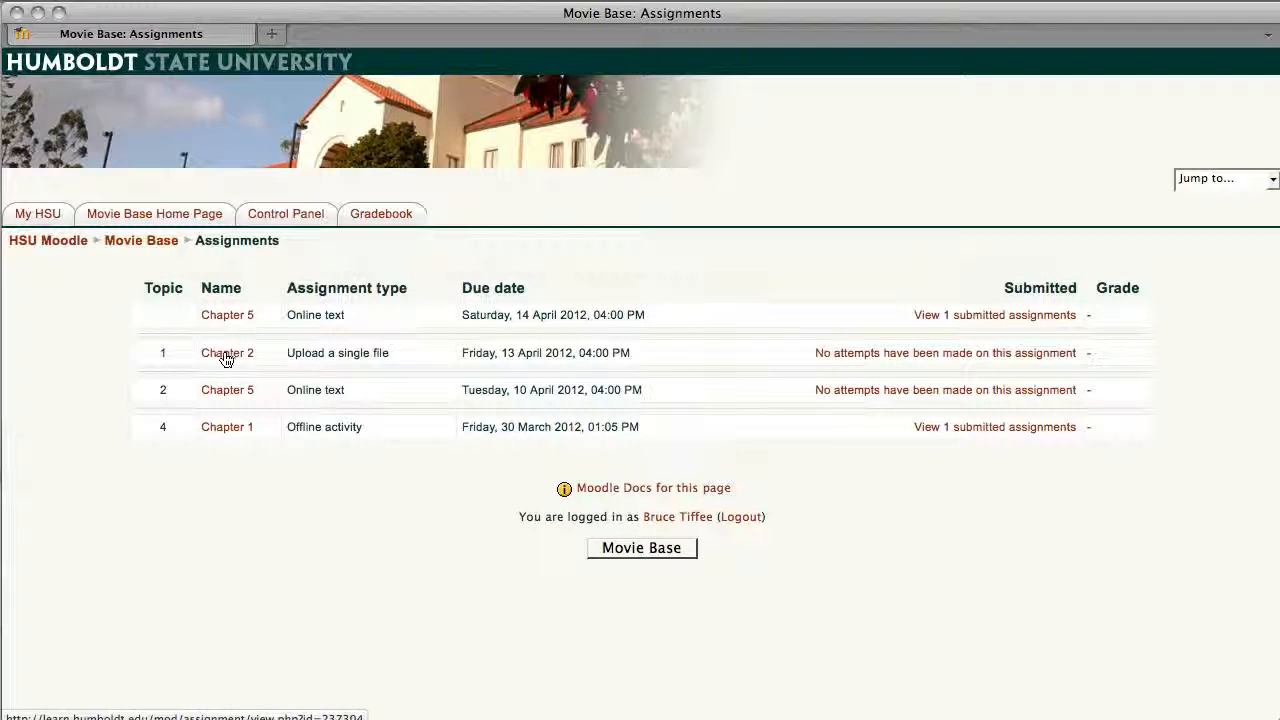
pyautogui.scroll(-3)
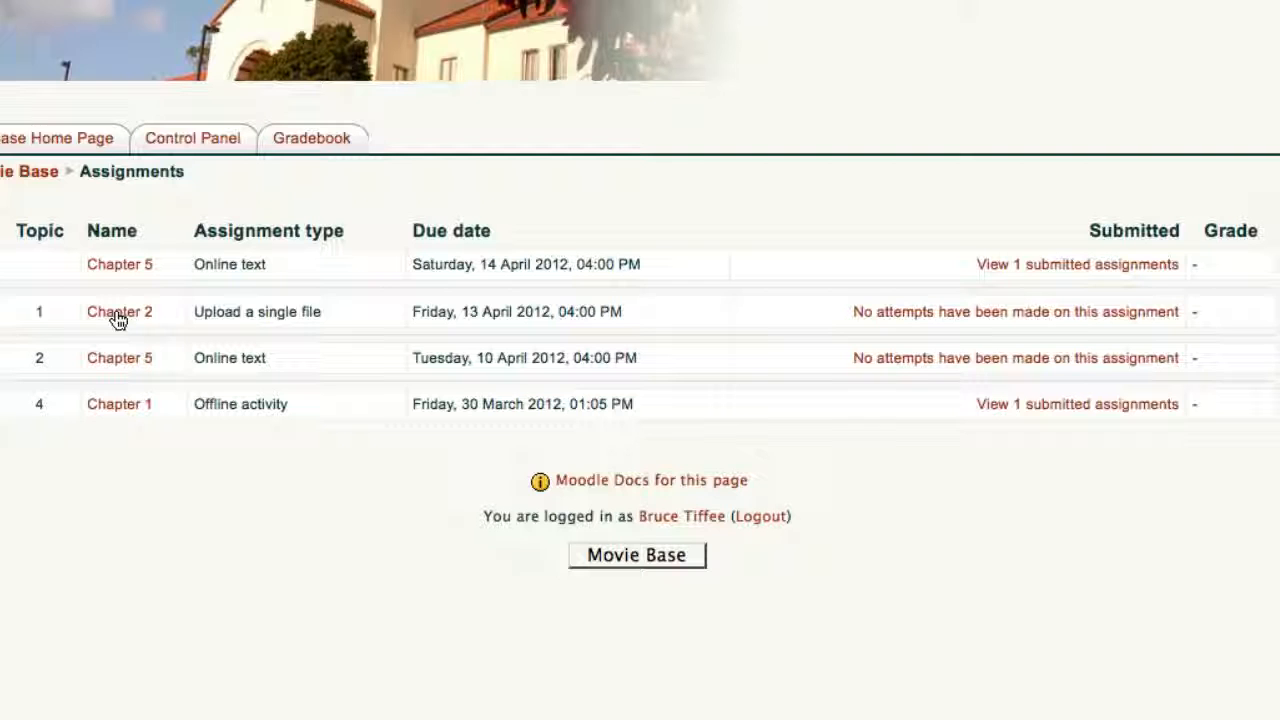
# Step: View the Chapter 2 assignment page with its prompt and availability dates
pyautogui.click(120, 312)
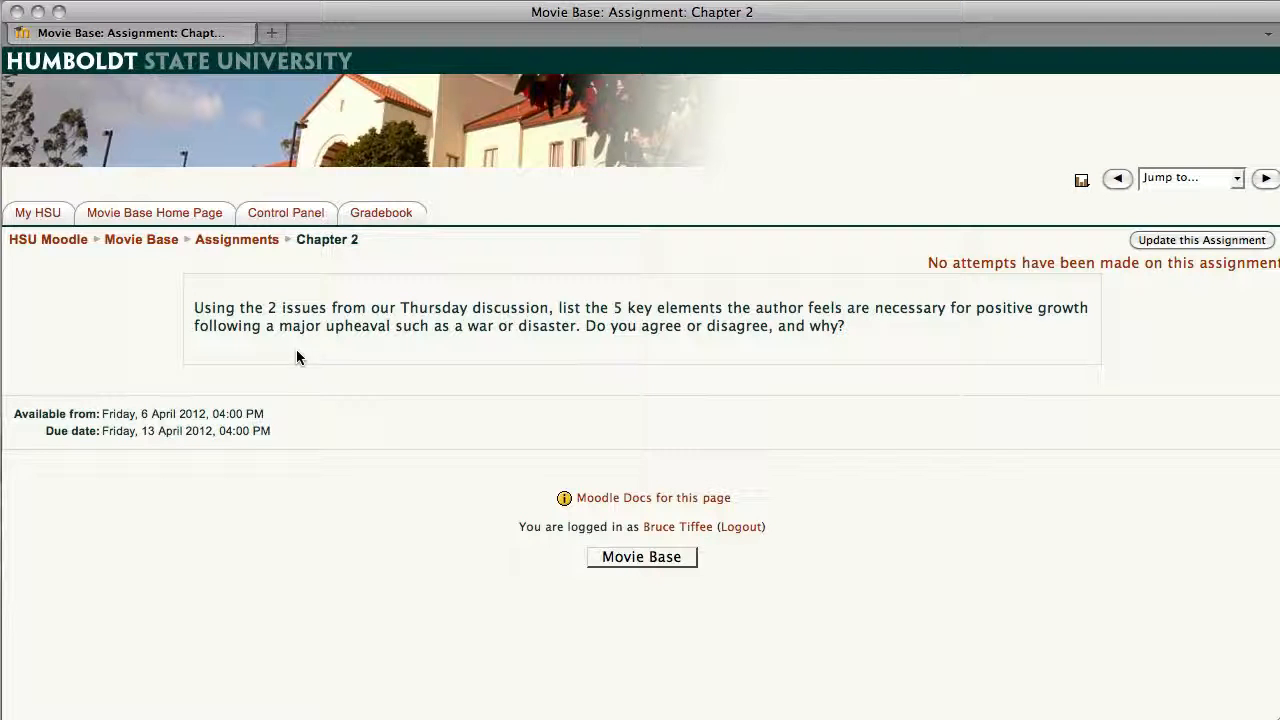
pyautogui.moveTo(872, 382)
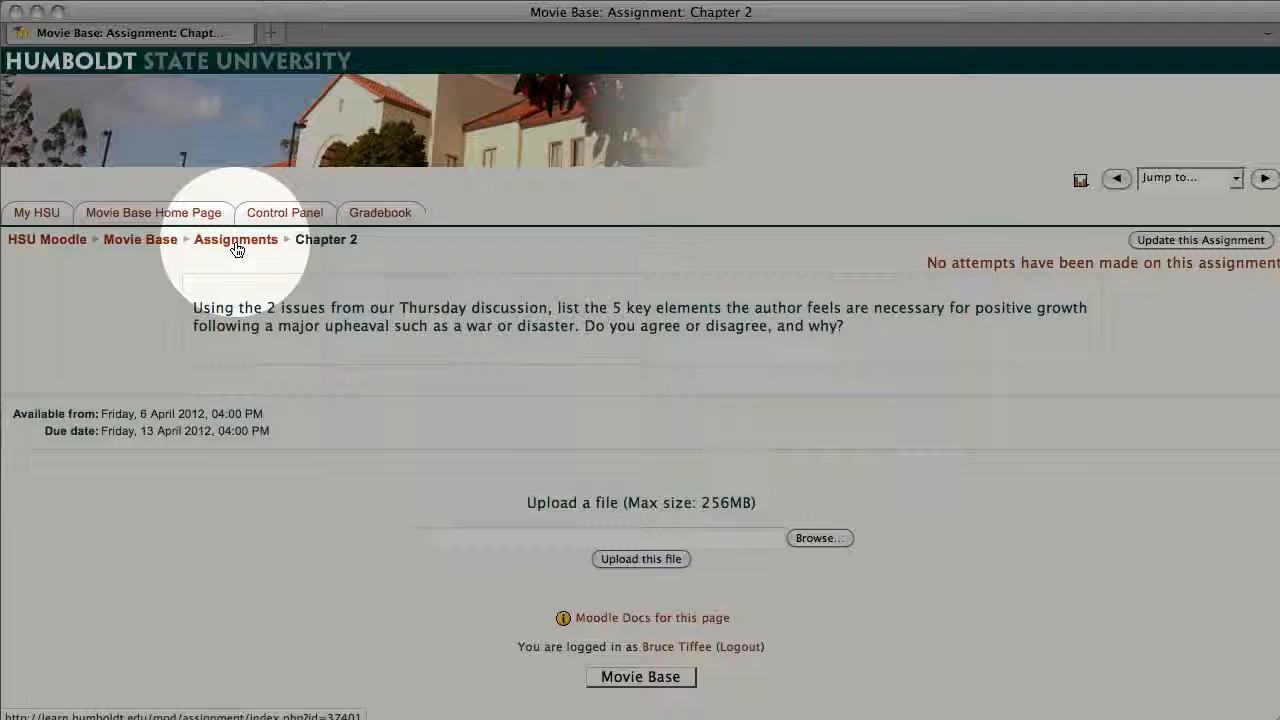
# Step: Return to the Assignments list and view Chapter 2's submission, chapter_2.pdf
pyautogui.click(236, 240)
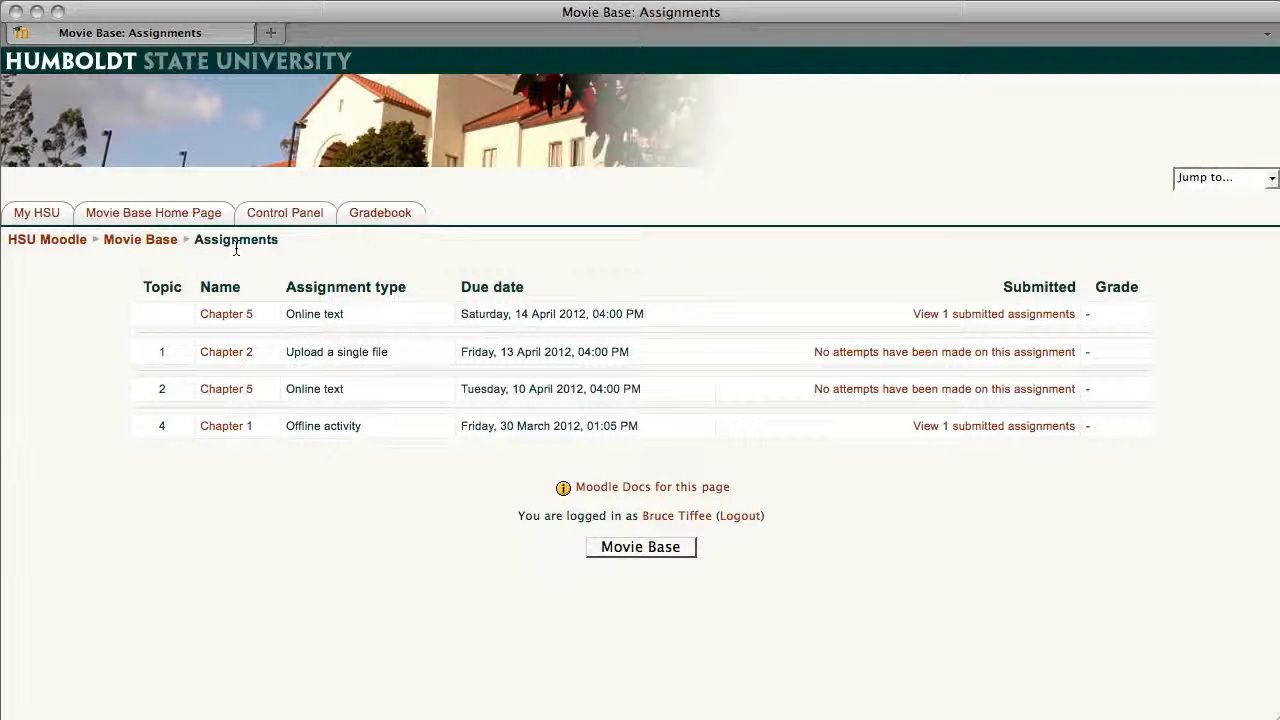
pyautogui.moveTo(1072, 370)
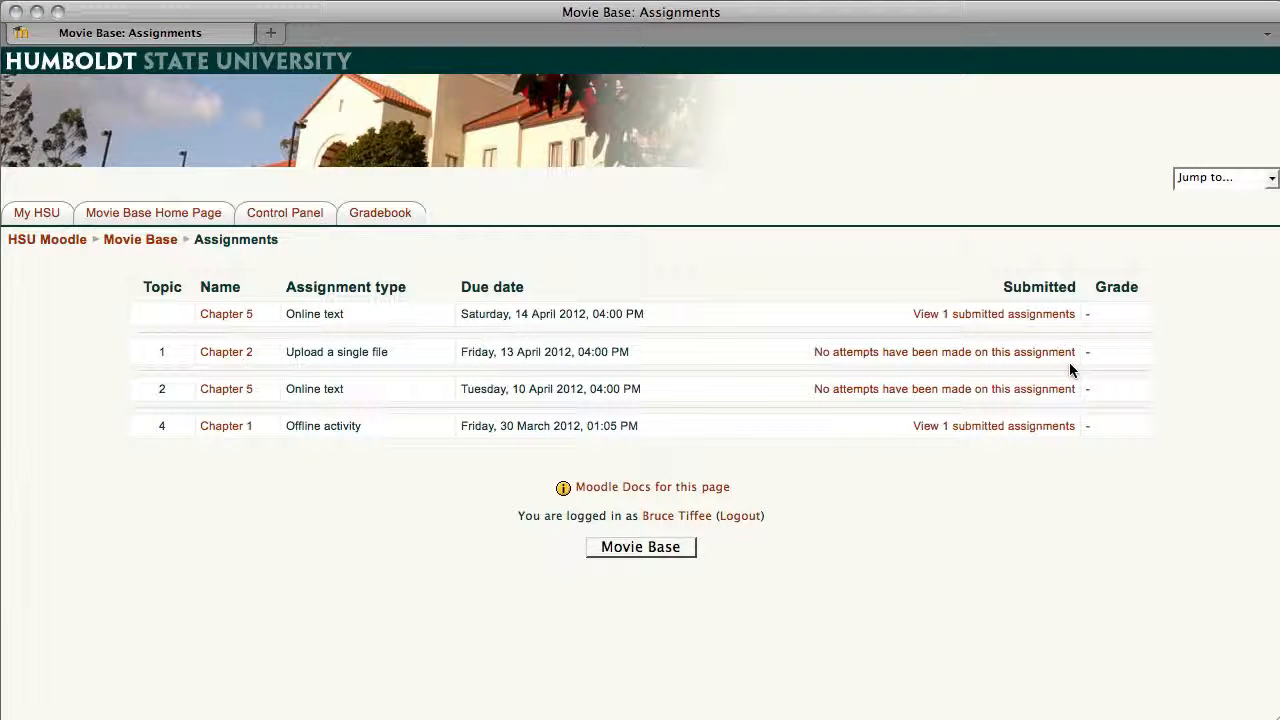
pyautogui.click(226, 352)
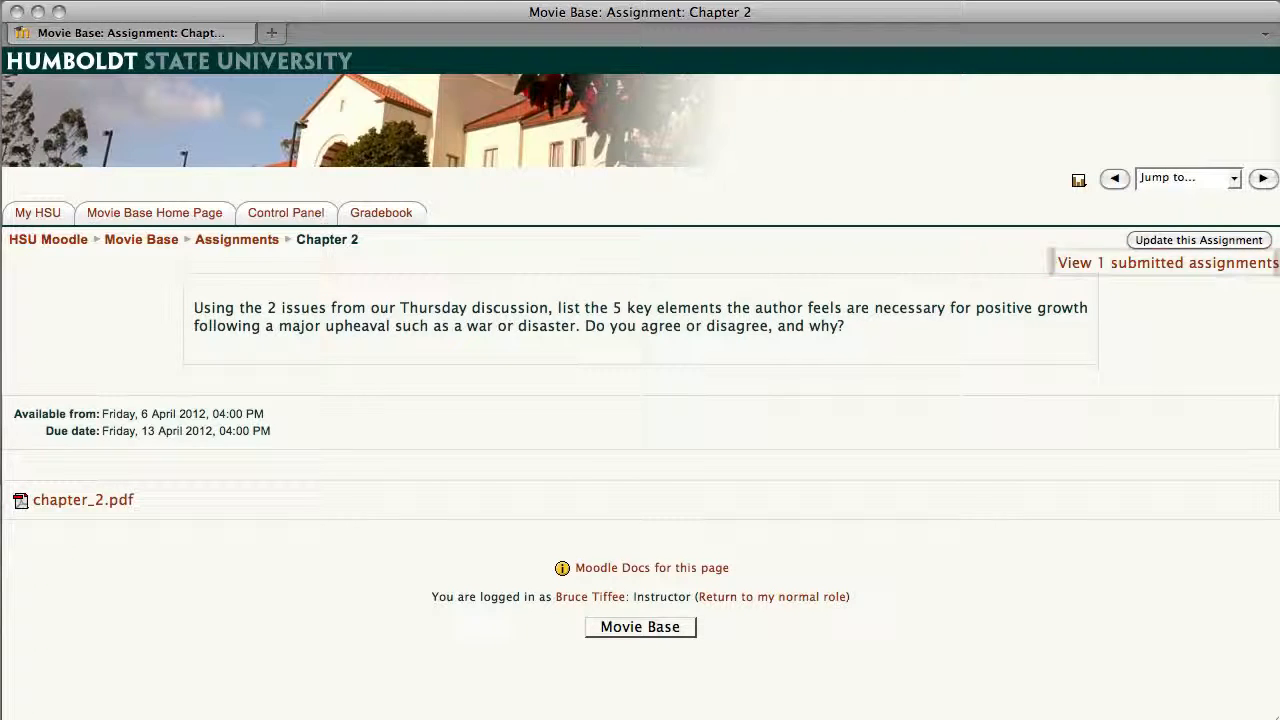
pyautogui.click(236, 240)
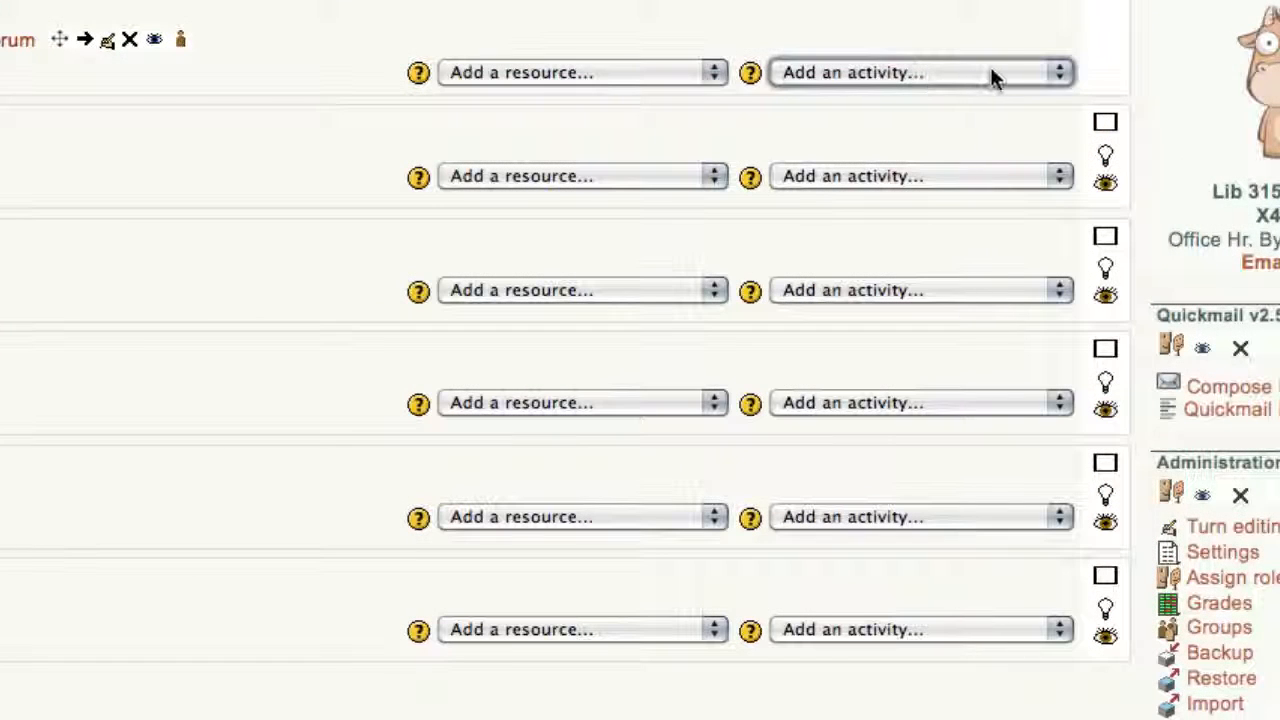
pyautogui.moveTo(1010, 78)
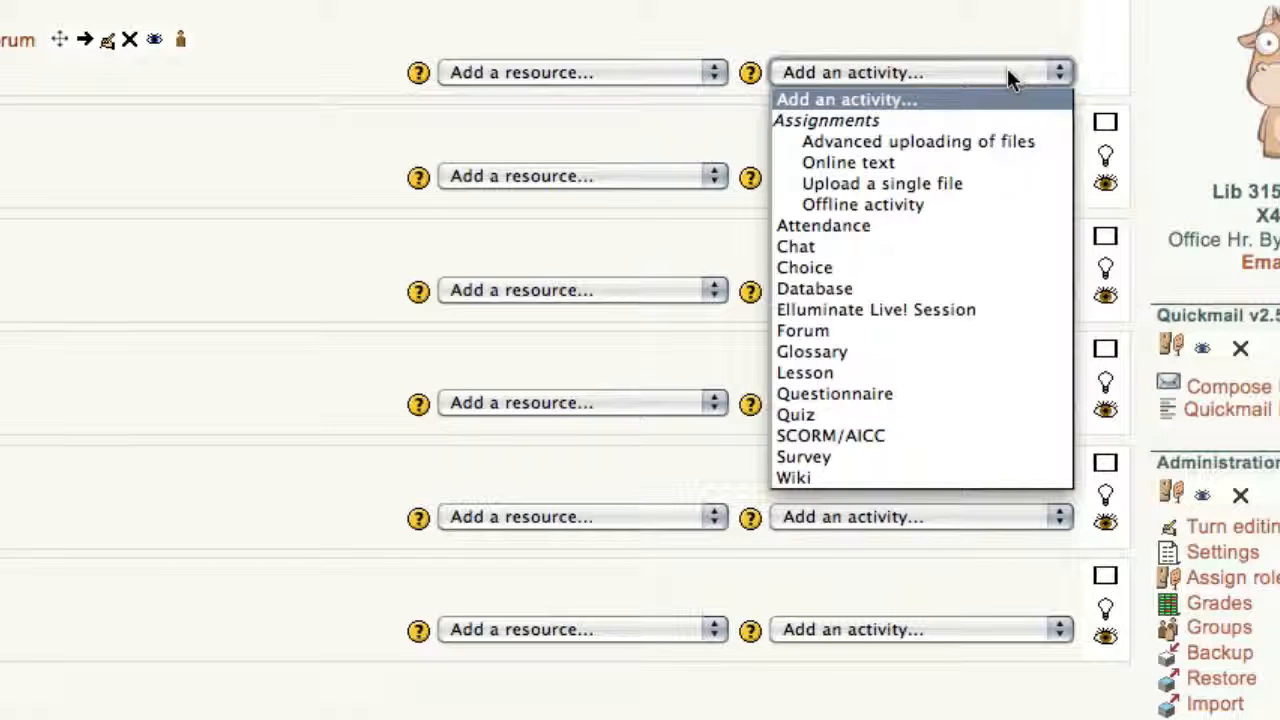
pyautogui.moveTo(1008, 104)
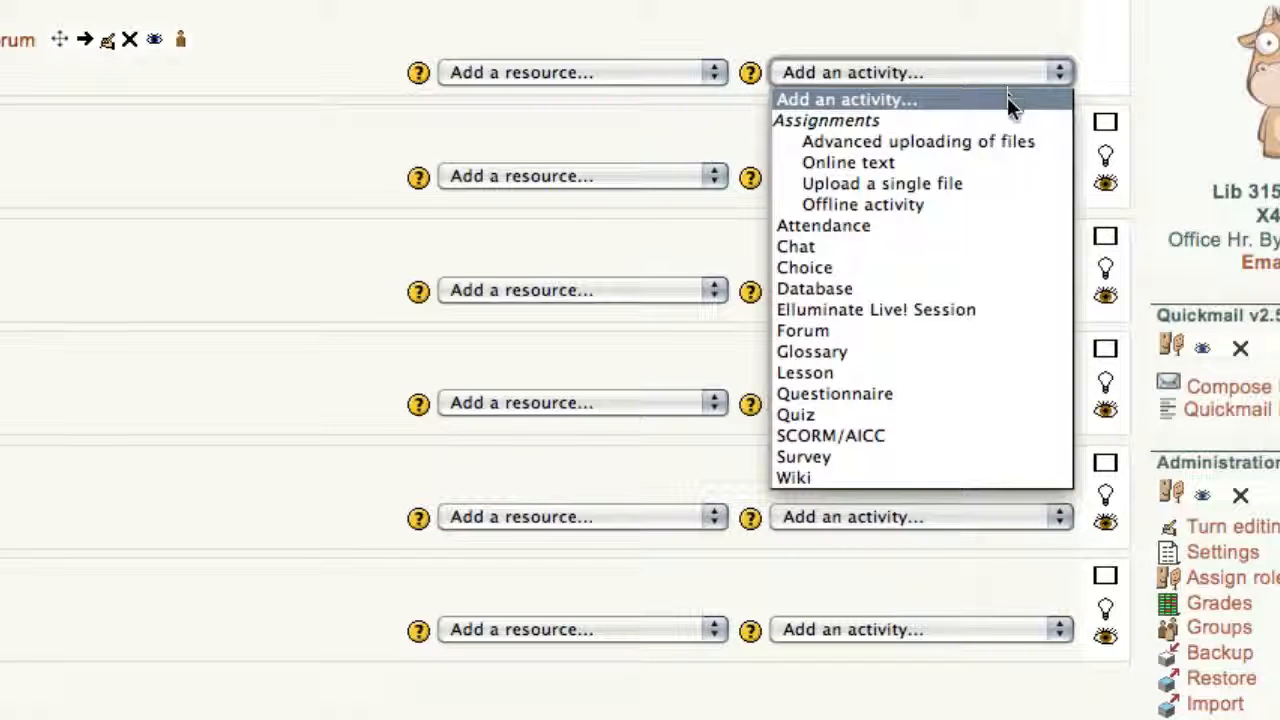
pyautogui.moveTo(1010, 128)
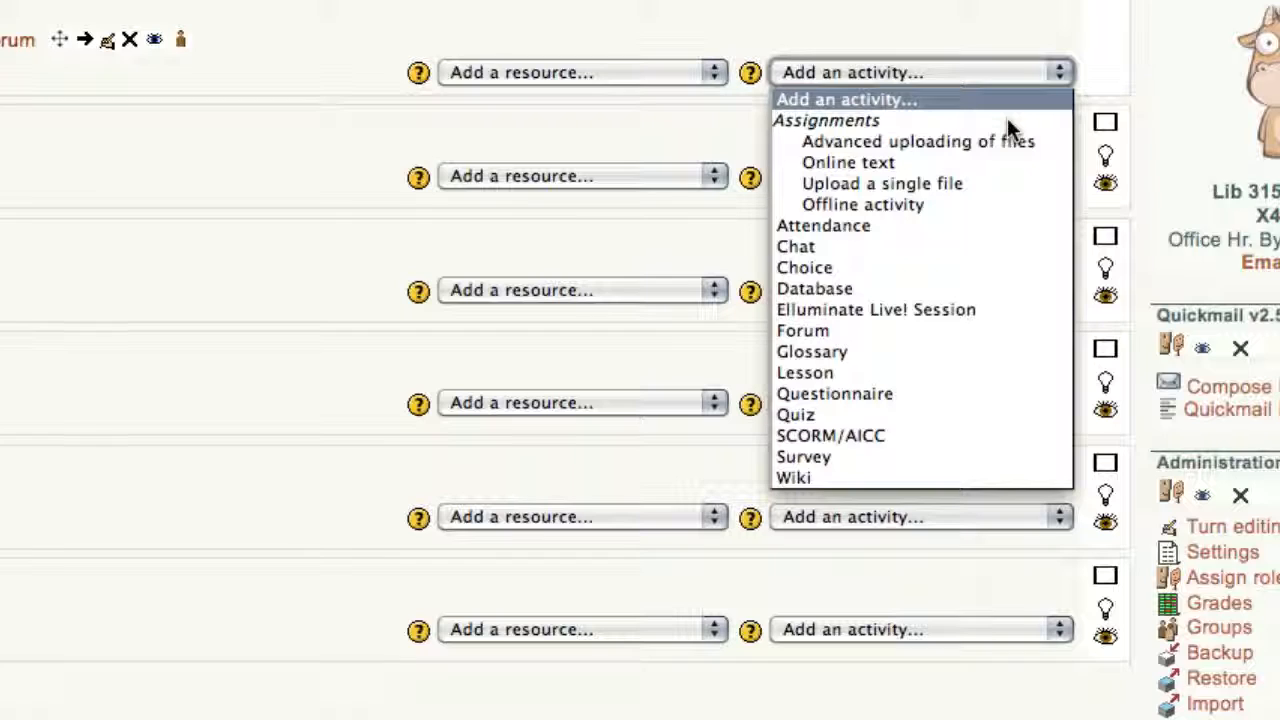